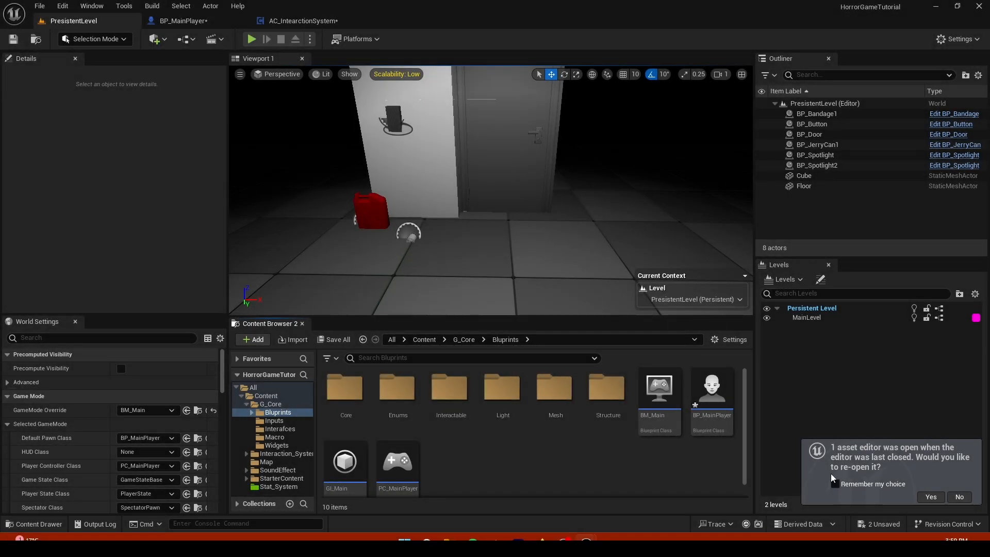
Run a quick play test, then browse to the Interaction_System Enums folder
{"action": "left_click", "coordinate": [250, 38]}
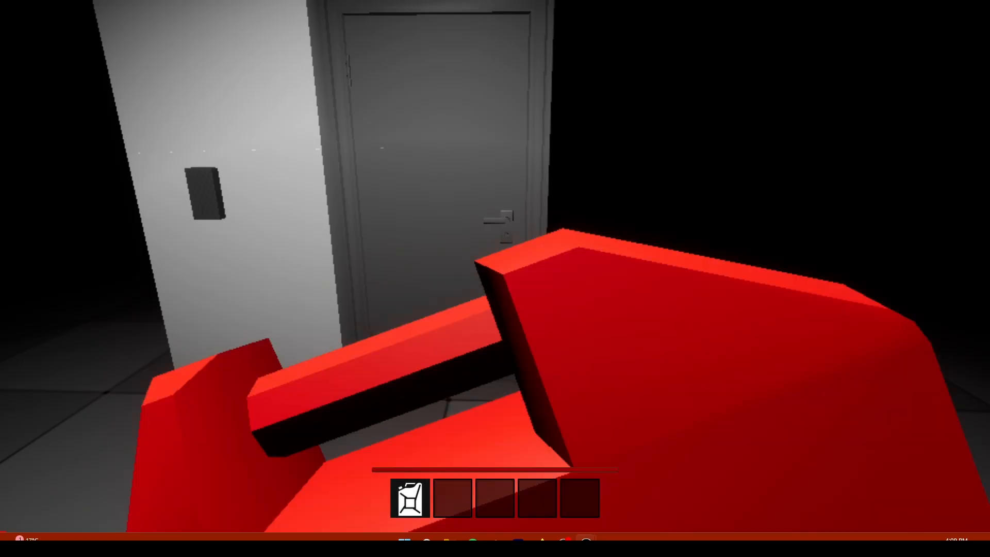
{"action": "mouse_move", "coordinate": [495, 278]}
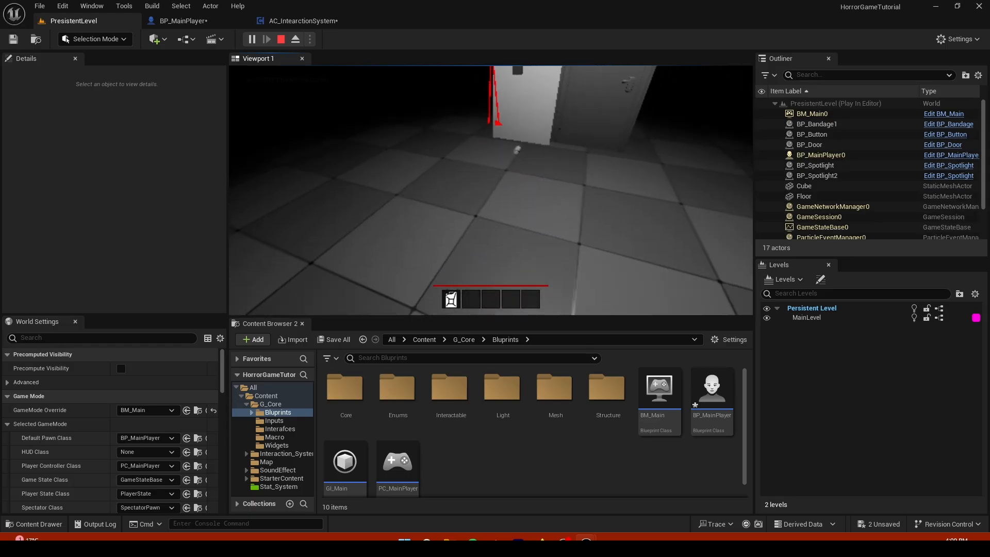
{"action": "left_click", "coordinate": [282, 39]}
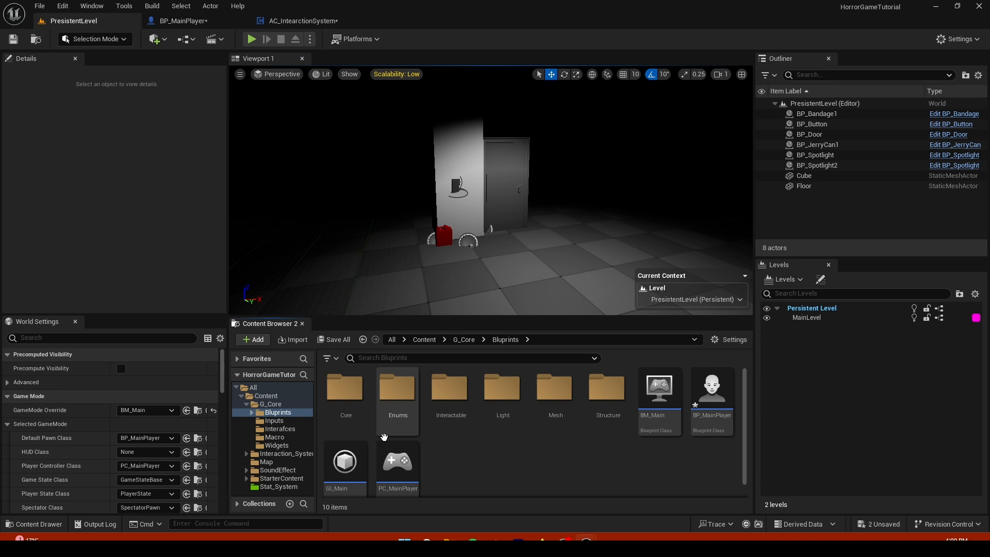
{"action": "left_click", "coordinate": [291, 454]}
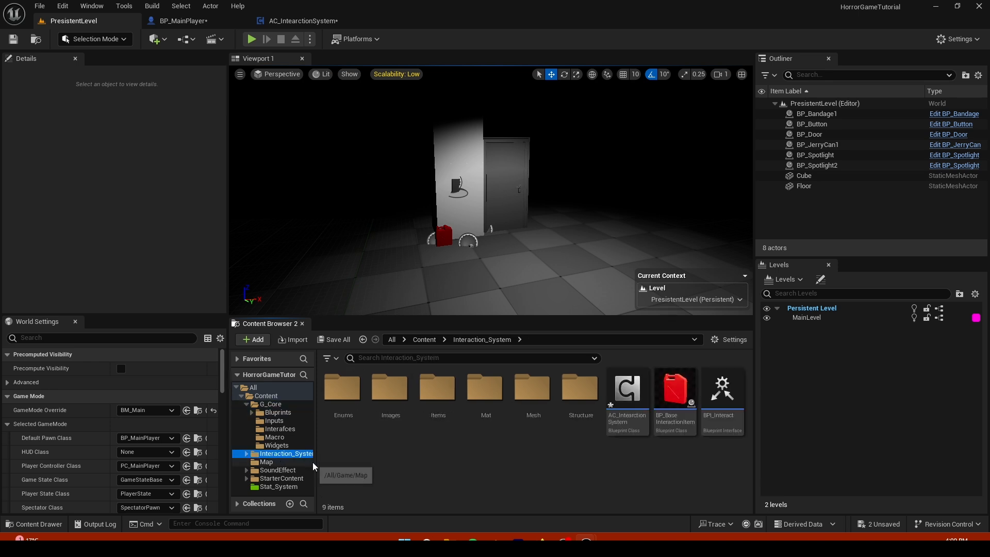
{"action": "left_click", "coordinate": [248, 454]}
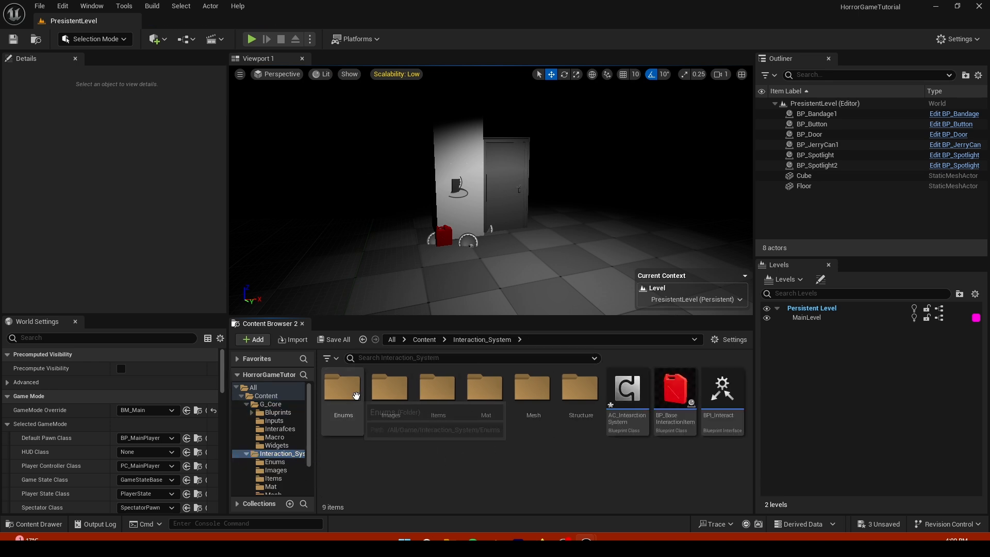
{"action": "left_click", "coordinate": [342, 386]}
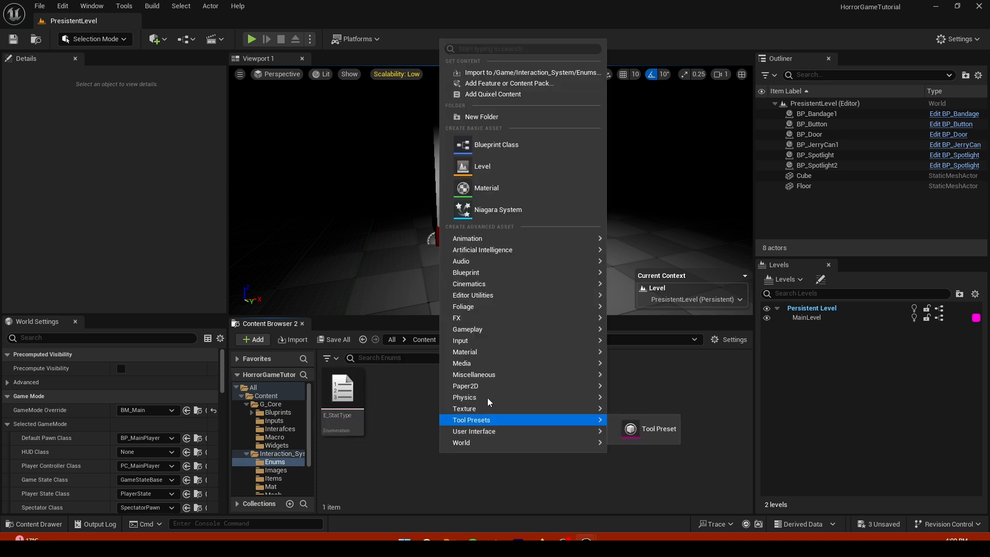
{"action": "mouse_move", "coordinate": [465, 272]}
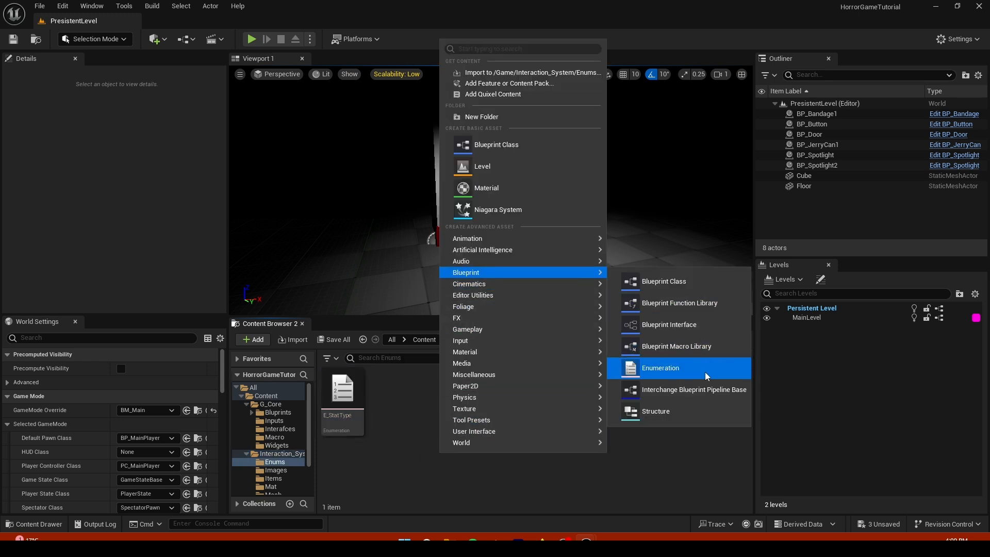
Create the E_ItemType enumeration asset and open it for editing
{"action": "left_click", "coordinate": [660, 368]}
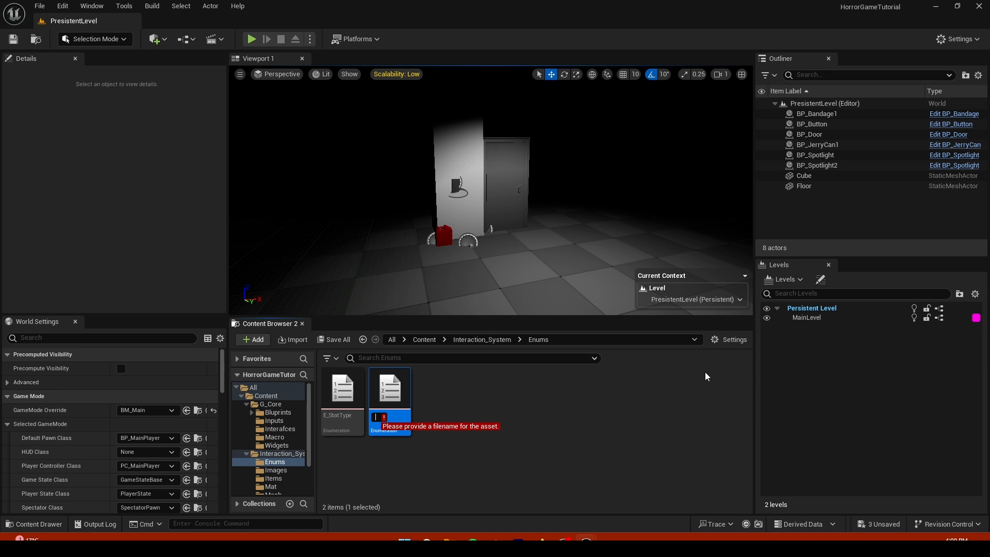
{"action": "type", "text": "E_Item"}
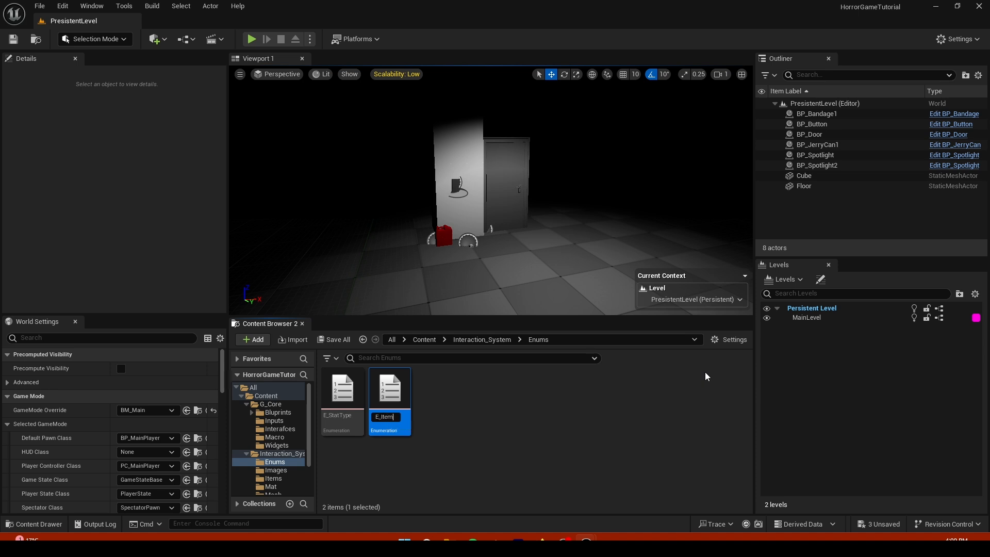
{"action": "double_click", "coordinate": [390, 387]}
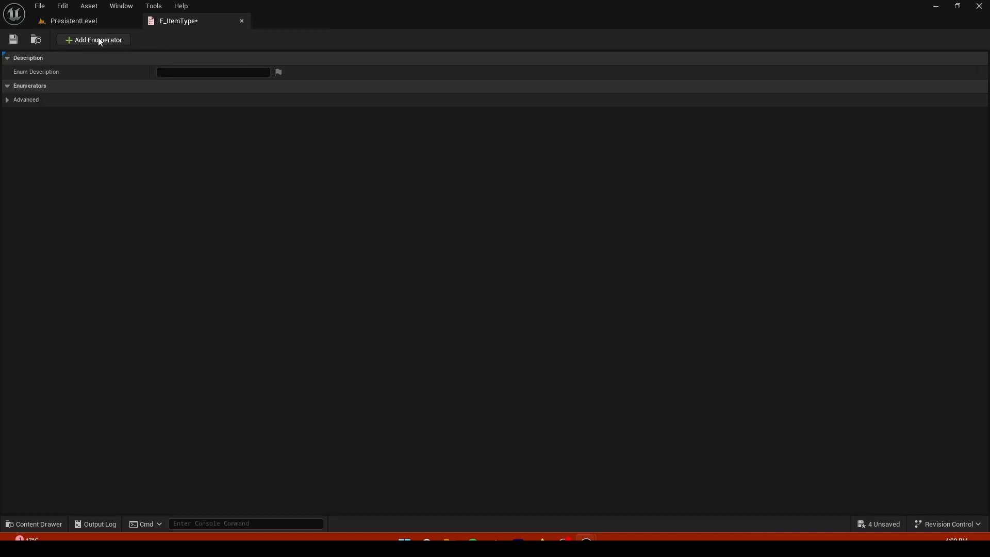
Add enumerators None, Carry, Weapon and Consumable to E_ItemType and save it
{"action": "left_click", "coordinate": [93, 39]}
{"action": "type", "text": "Weapon"}
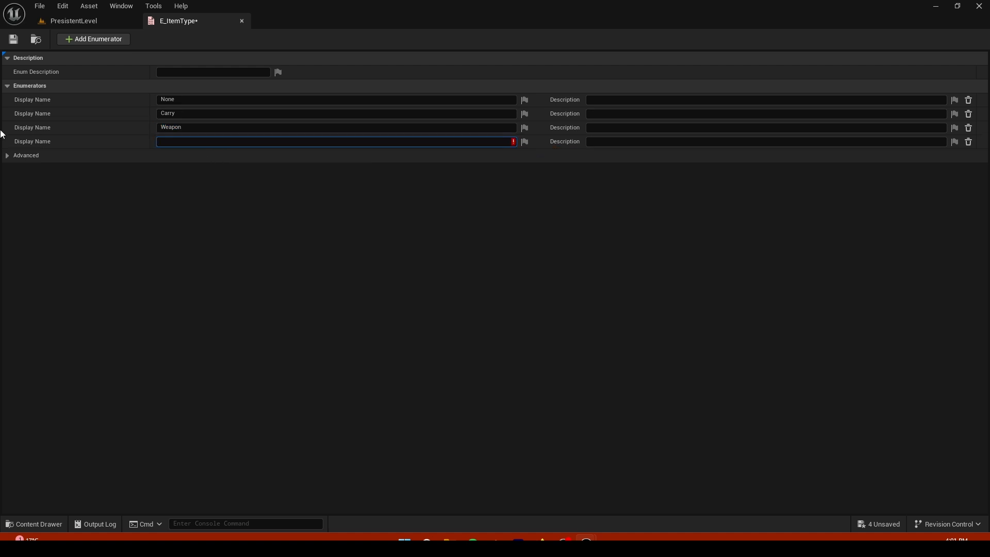
{"action": "type", "text": "Consumable"}
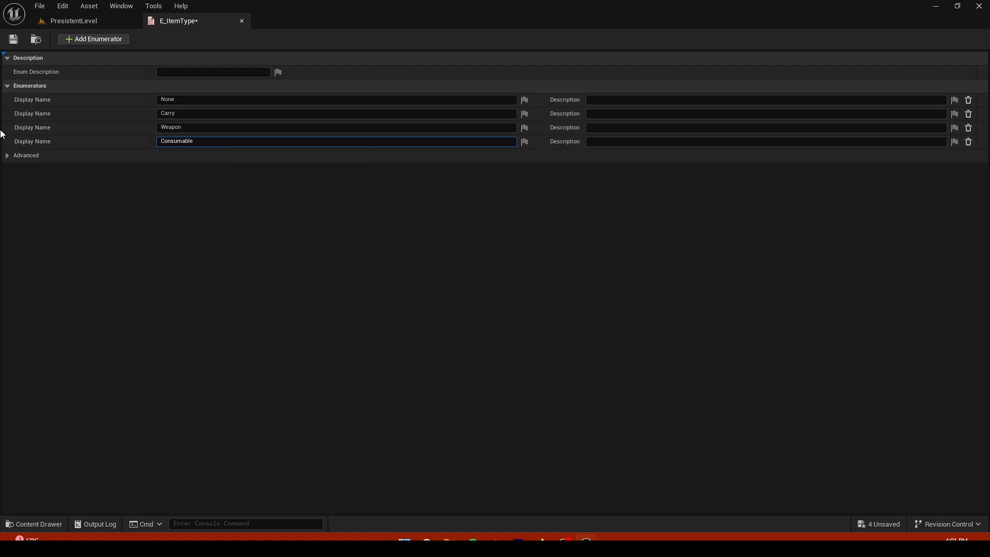
{"action": "left_click", "coordinate": [12, 39]}
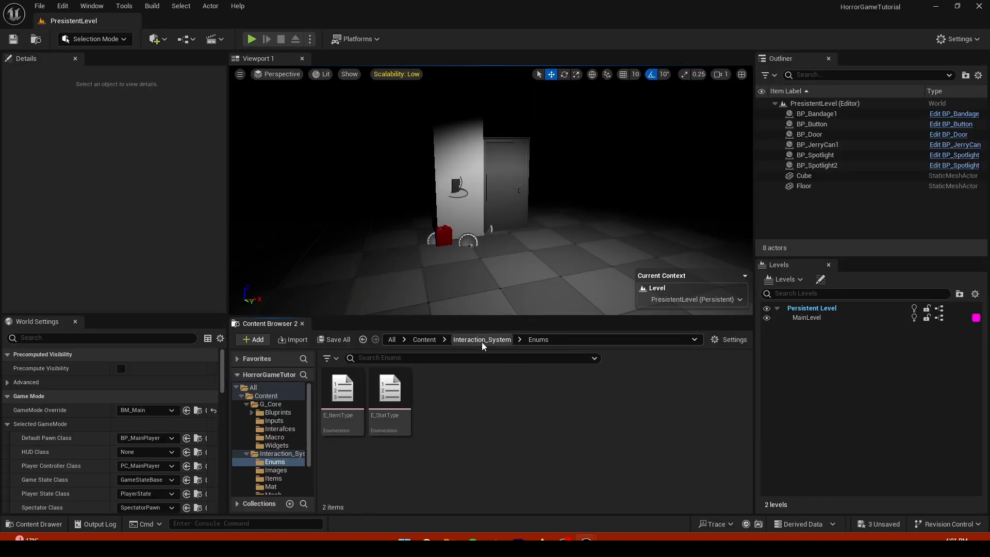
Add an ItemType member to ST_ItemInfo and set its type to E_ItemType
{"action": "left_click", "coordinate": [482, 340]}
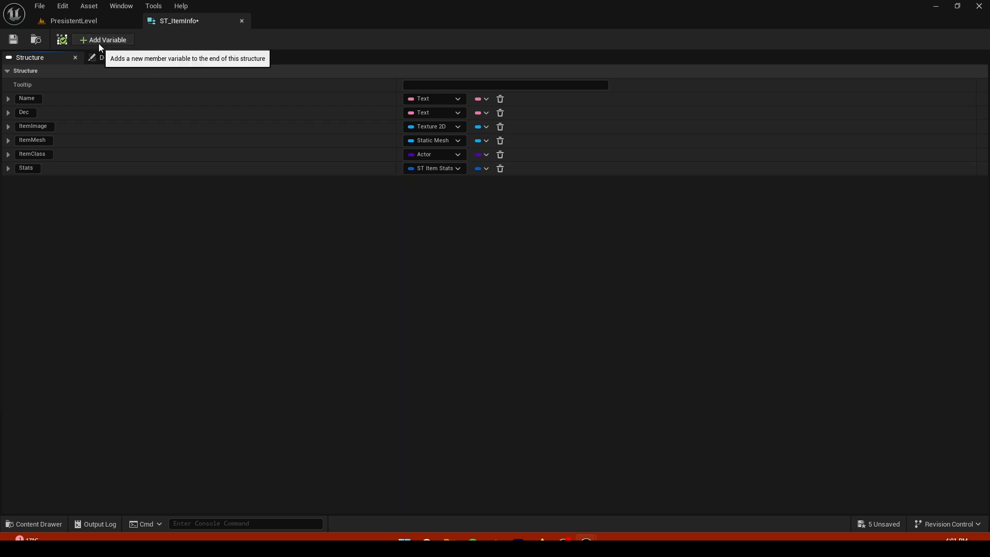
{"action": "left_click", "coordinate": [103, 39]}
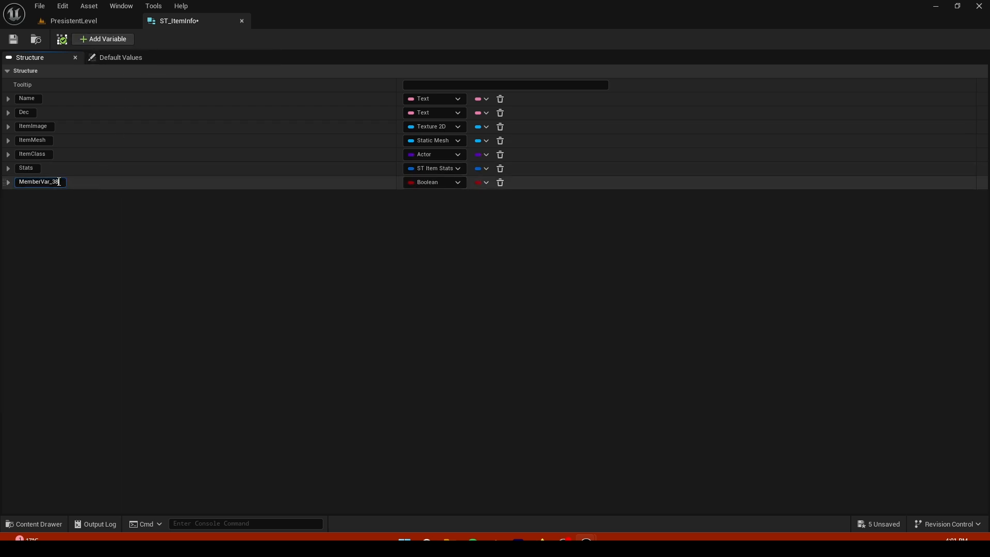
{"action": "type", "text": "ItemType"}
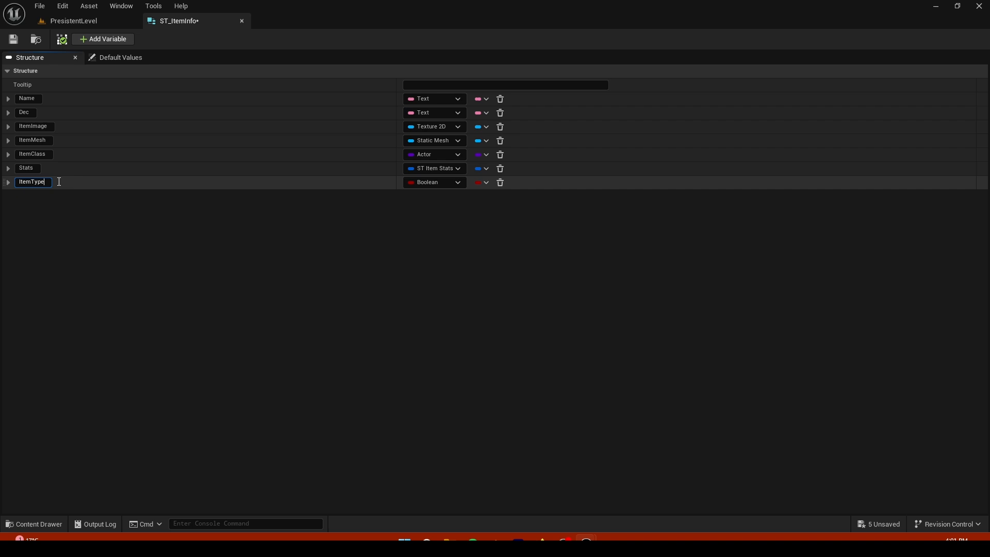
{"action": "left_click", "coordinate": [436, 182]}
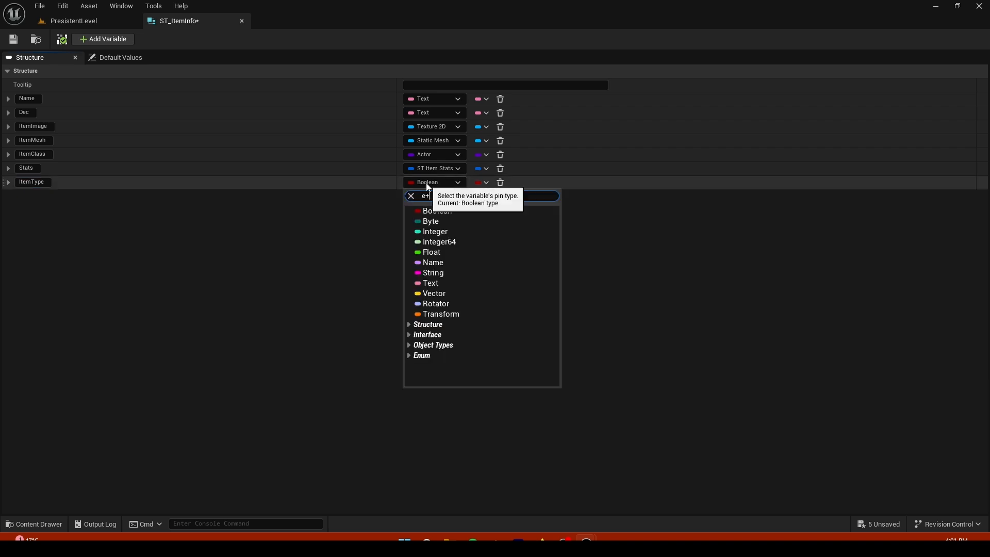
{"action": "type", "text": "_it"}
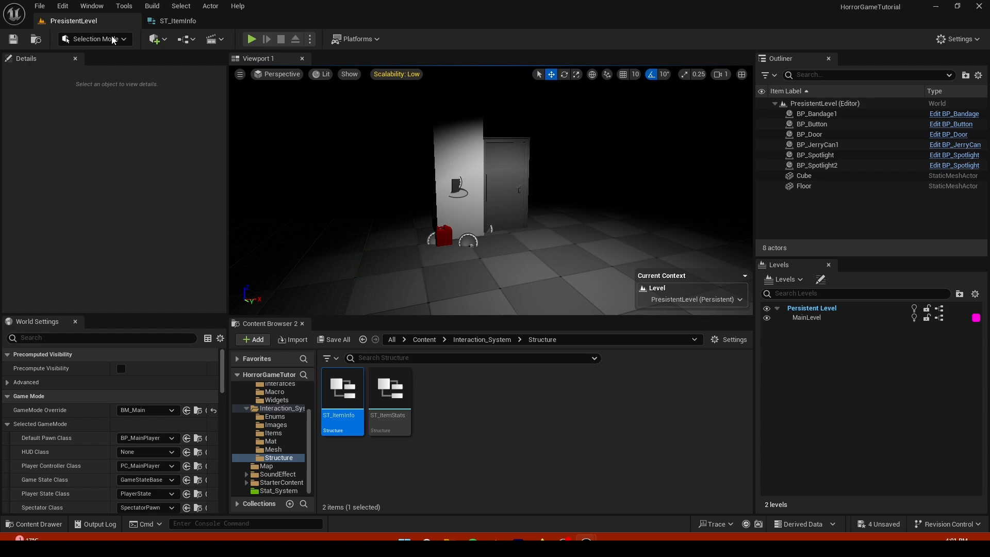
Open and save BP_BaseInteractionItem, then return to the level editor
{"action": "left_click", "coordinate": [482, 340]}
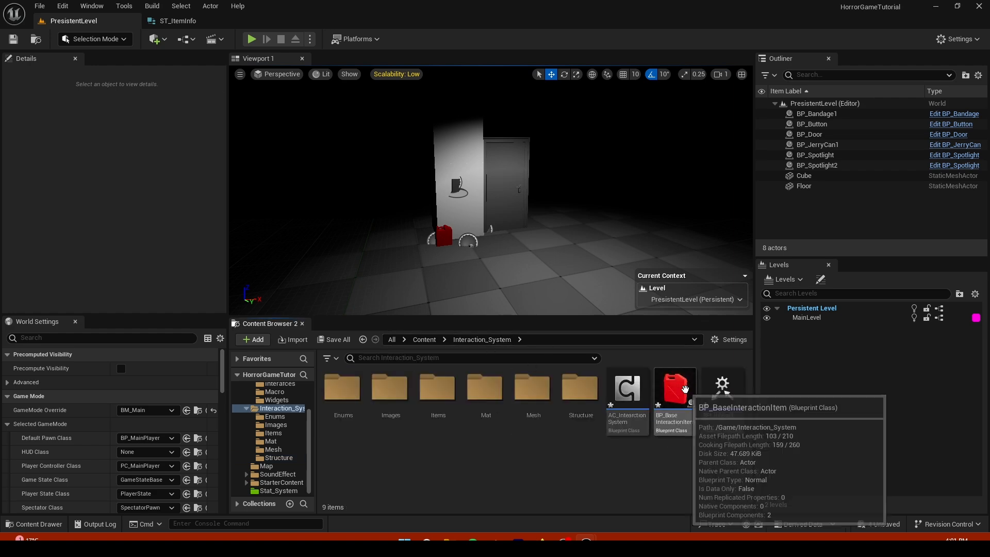
{"action": "double_click", "coordinate": [674, 388]}
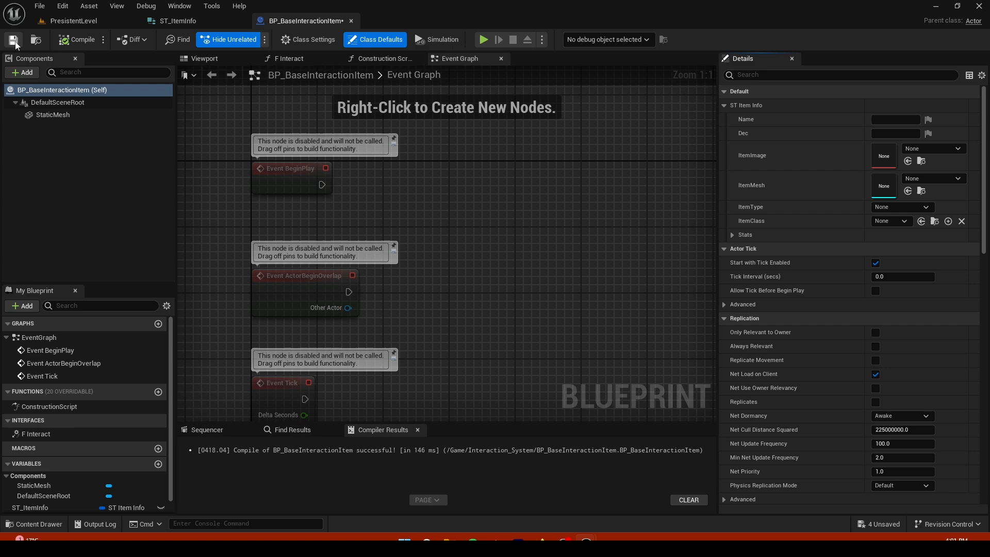
{"action": "left_click", "coordinate": [12, 40]}
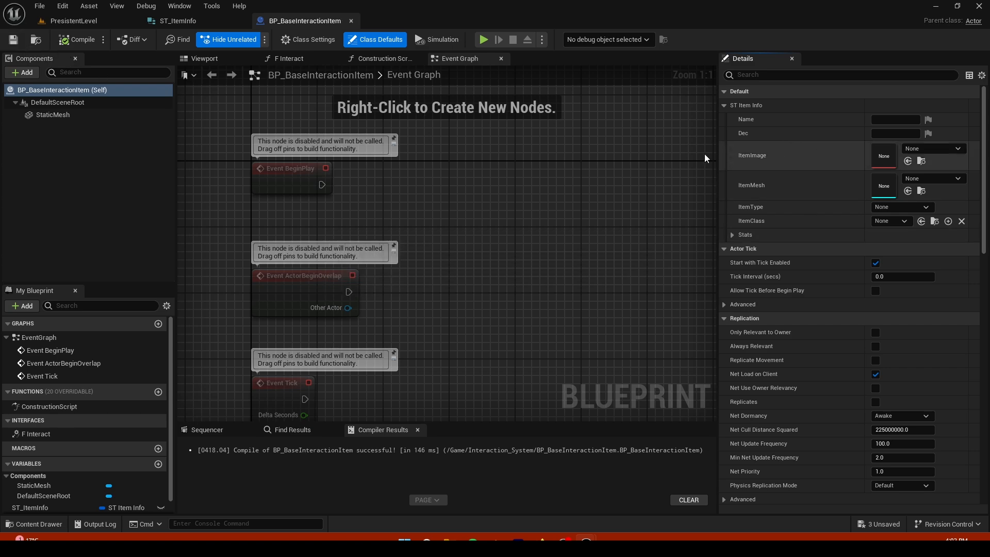
{"action": "left_click", "coordinate": [74, 20]}
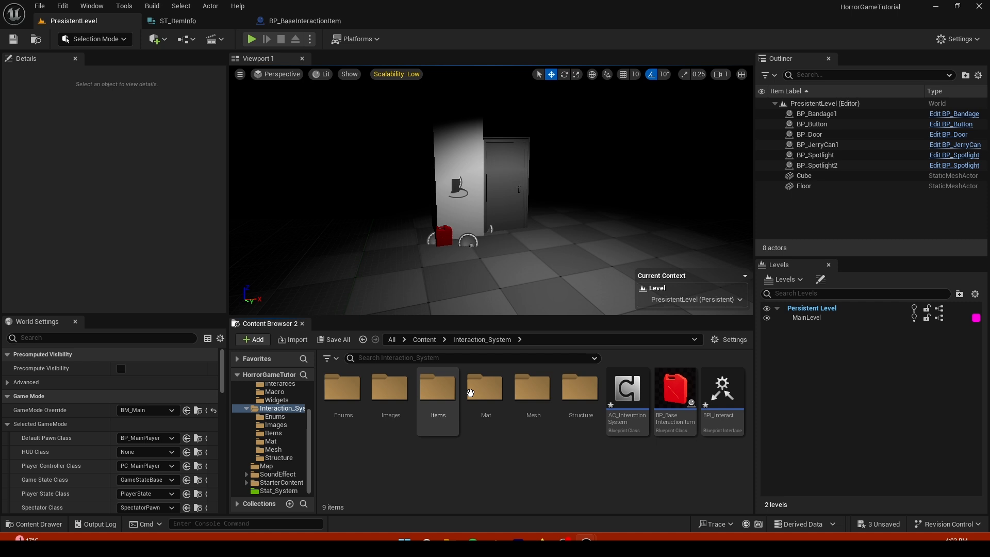
Open BP_JerryCan from the Items folder, set its ItemType to Carry, and close it
{"action": "double_click", "coordinate": [438, 390]}
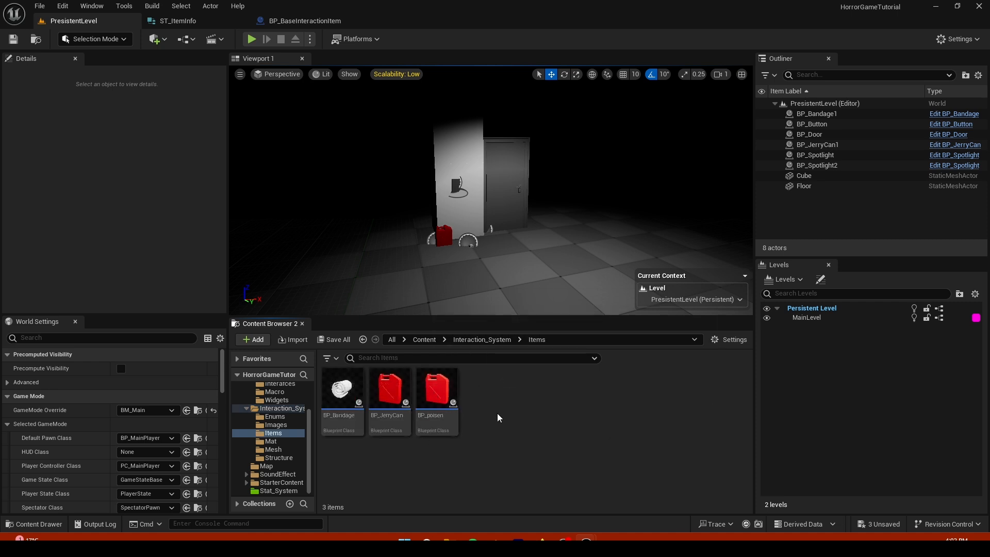
{"action": "double_click", "coordinate": [388, 387]}
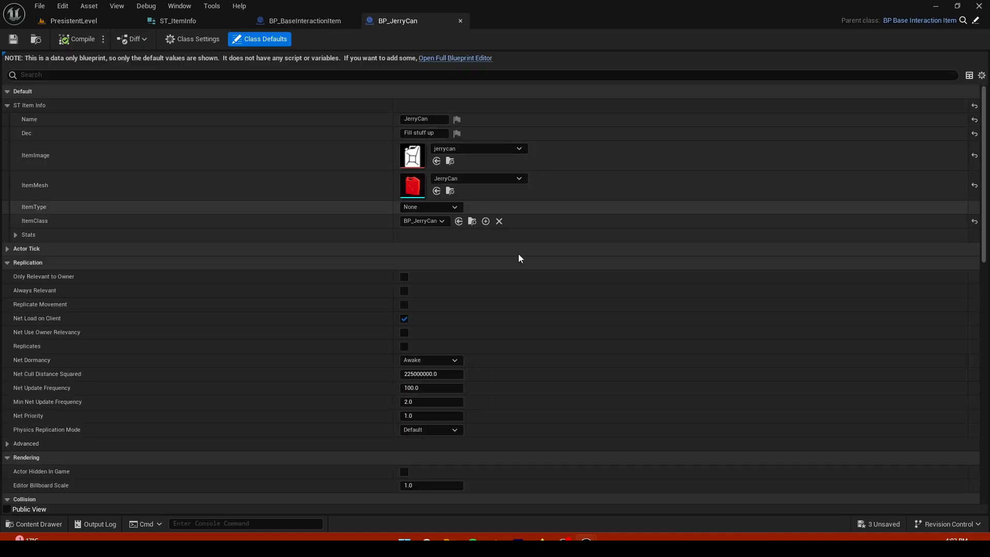
{"action": "left_click", "coordinate": [15, 235]}
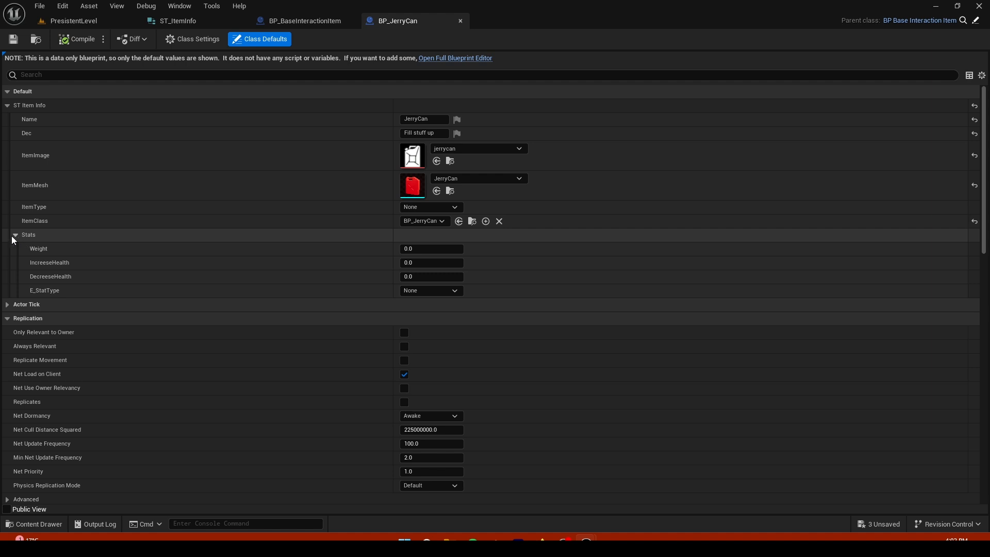
{"action": "mouse_move", "coordinate": [178, 21]}
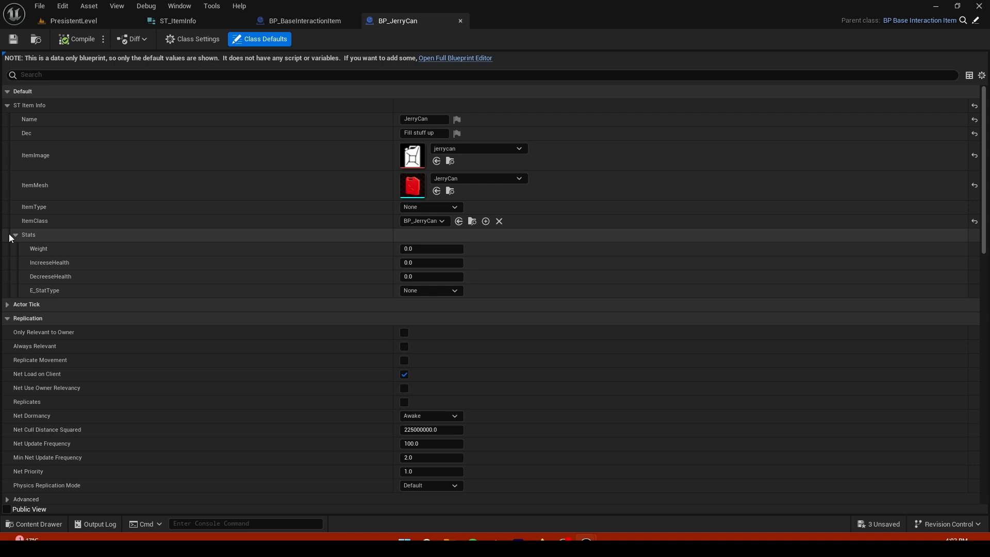
{"action": "left_click", "coordinate": [17, 234]}
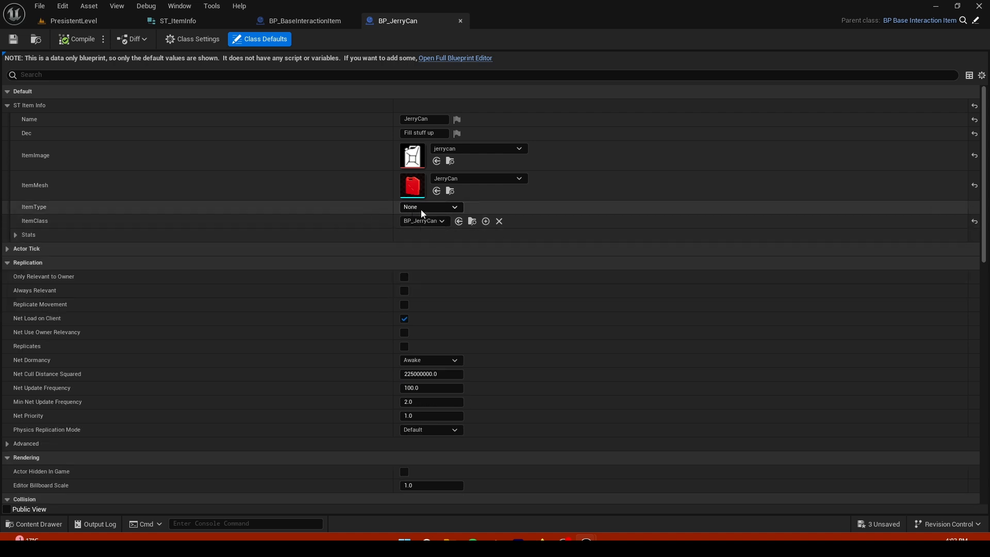
{"action": "left_click", "coordinate": [431, 206]}
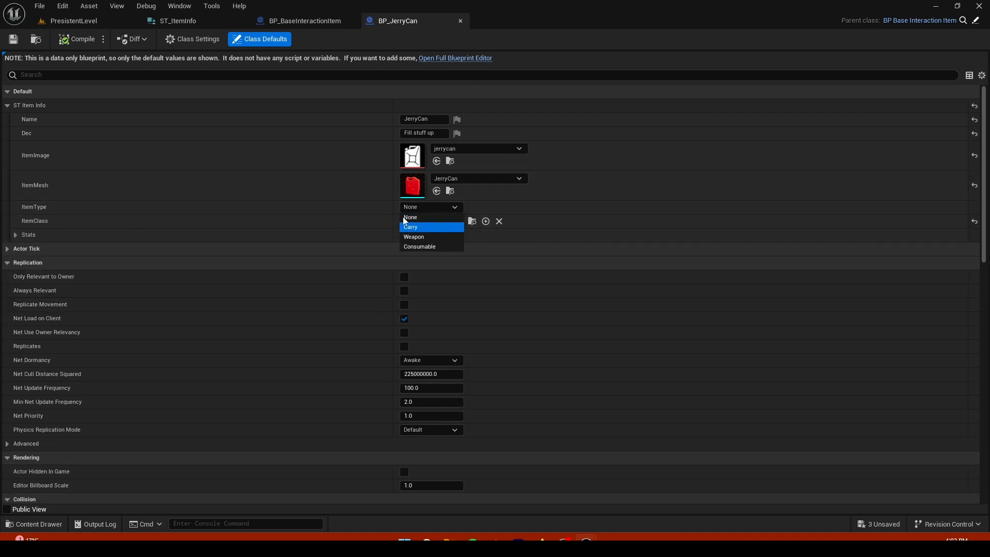
{"action": "left_click", "coordinate": [73, 21]}
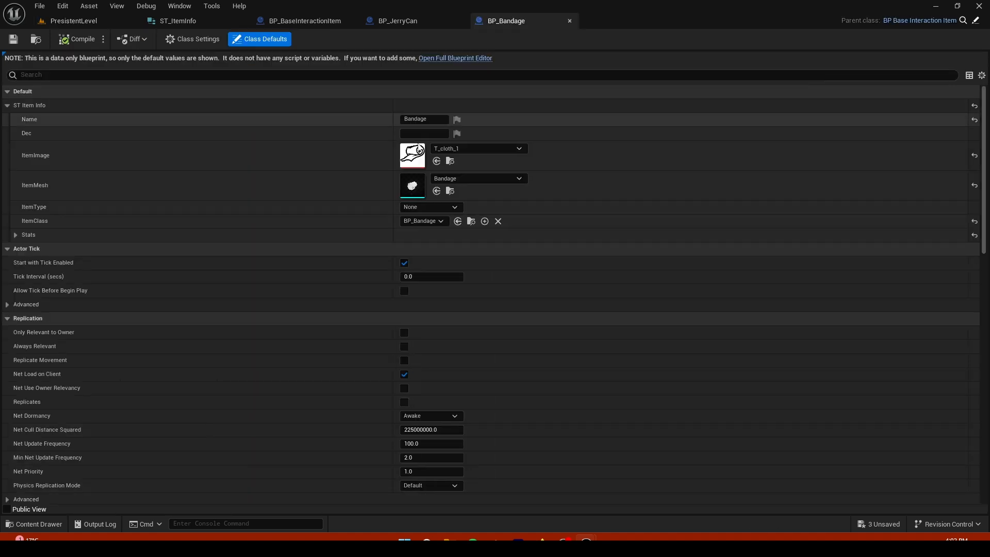
{"action": "left_click", "coordinate": [431, 206]}
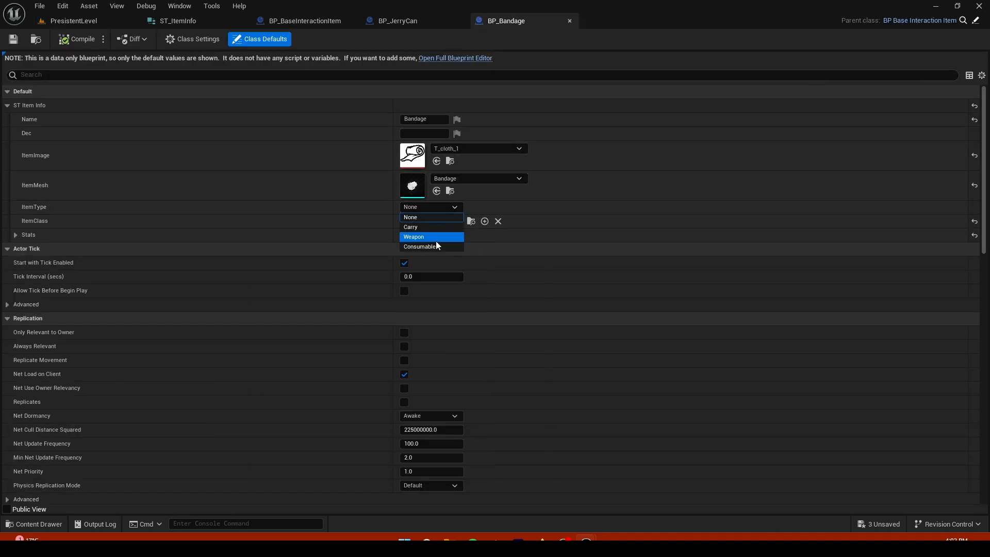
{"action": "left_click", "coordinate": [420, 246]}
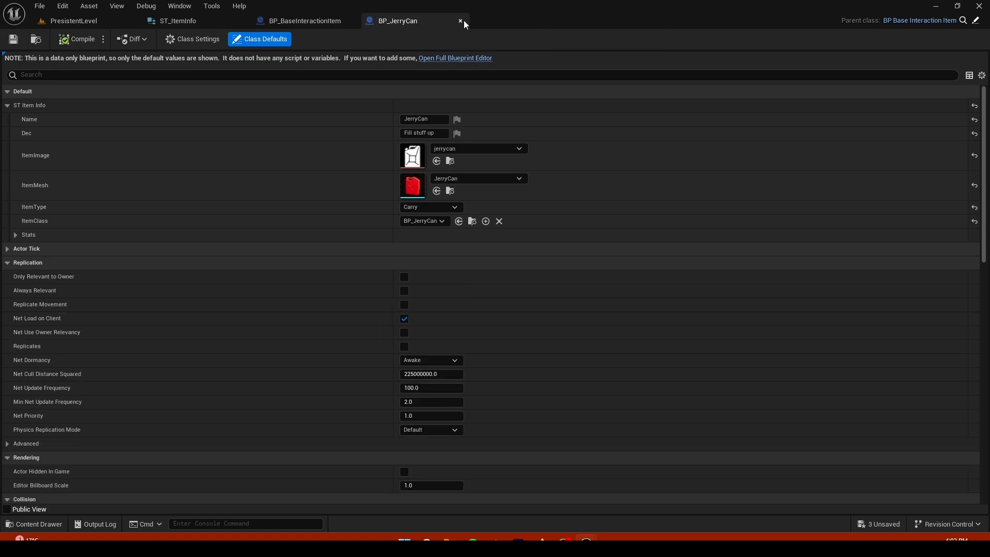
{"action": "left_click", "coordinate": [460, 21]}
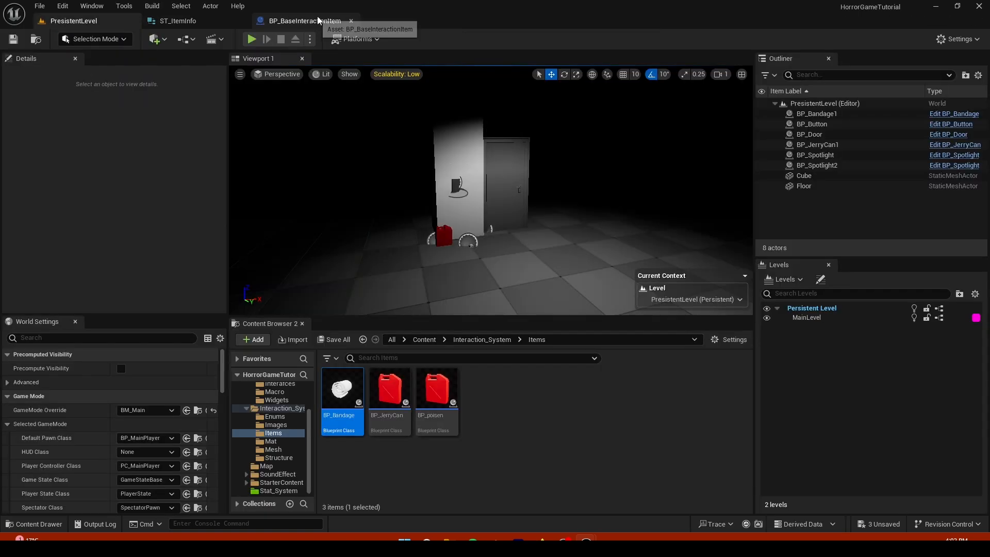
Close the BP_BaseInteractionItem editor and open BP_MainPlayer from G_Core > Blueprints
{"action": "left_click", "coordinate": [350, 21]}
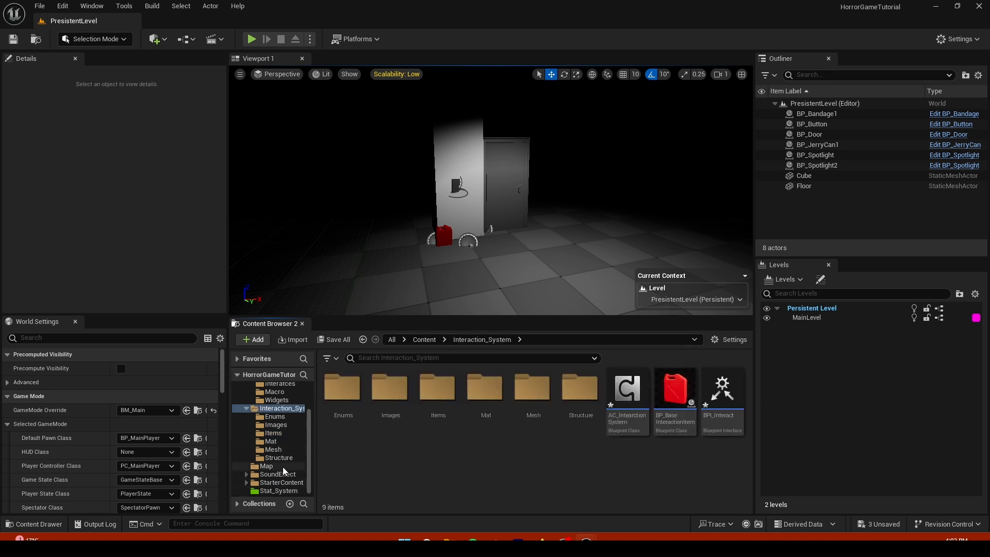
{"action": "left_click", "coordinate": [251, 388]}
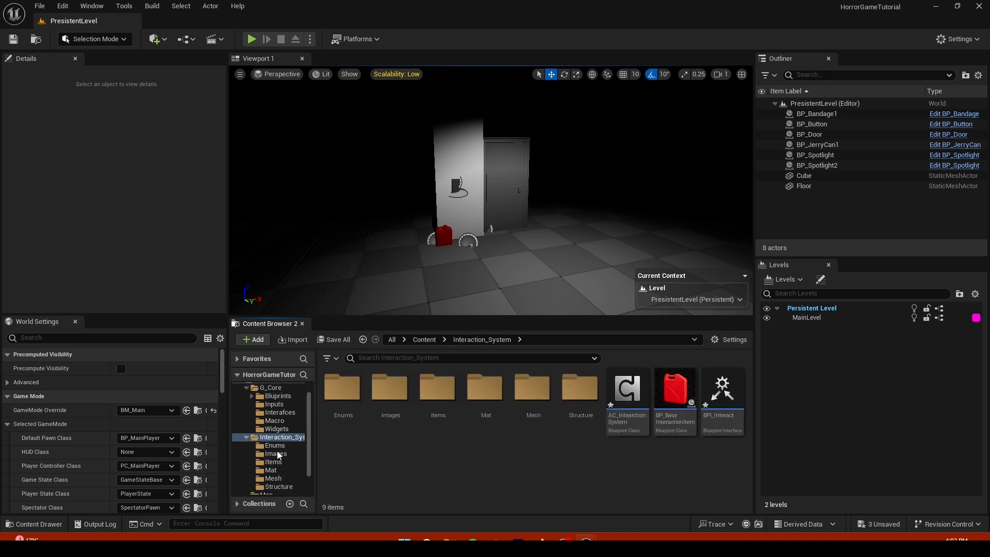
{"action": "scroll", "scroll_direction": "down", "scroll_amount": 3}
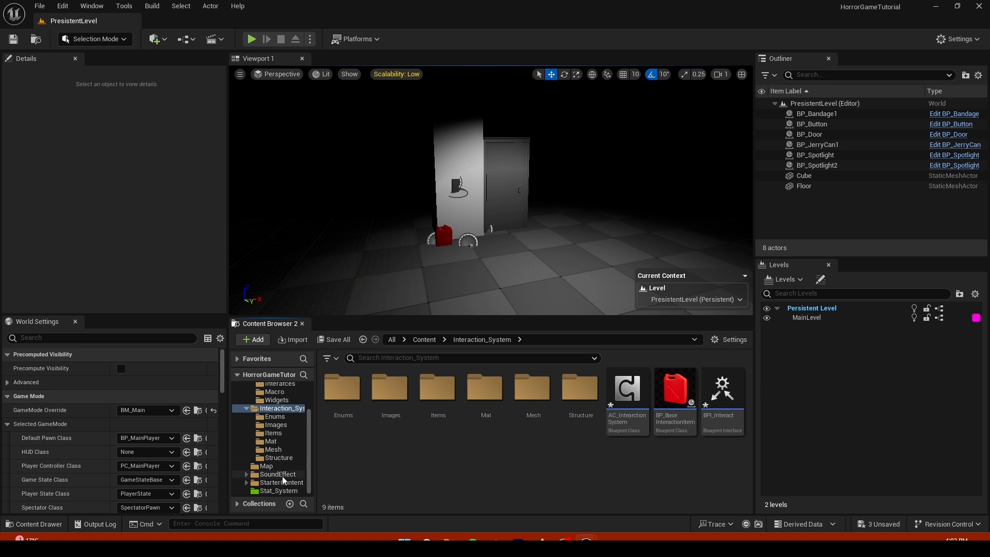
{"action": "left_click", "coordinate": [270, 403]}
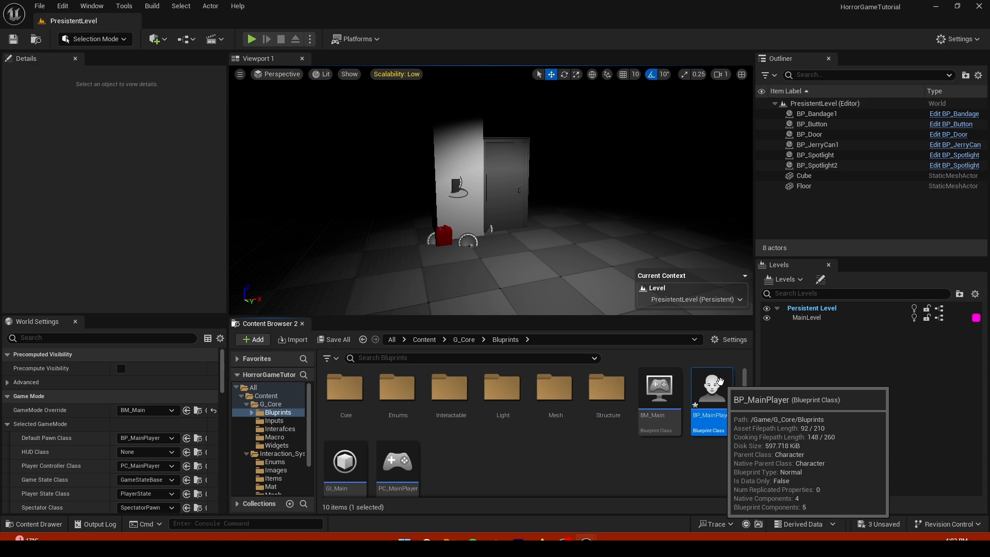
{"action": "double_click", "coordinate": [708, 388]}
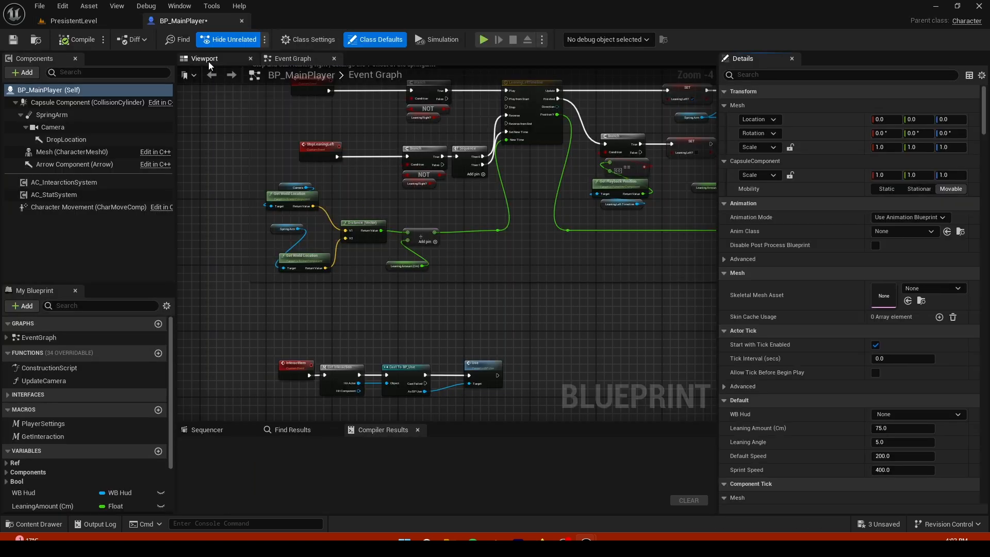
Add a Static Mesh component under BP_MainPlayer's Camera
{"action": "left_click", "coordinate": [203, 58]}
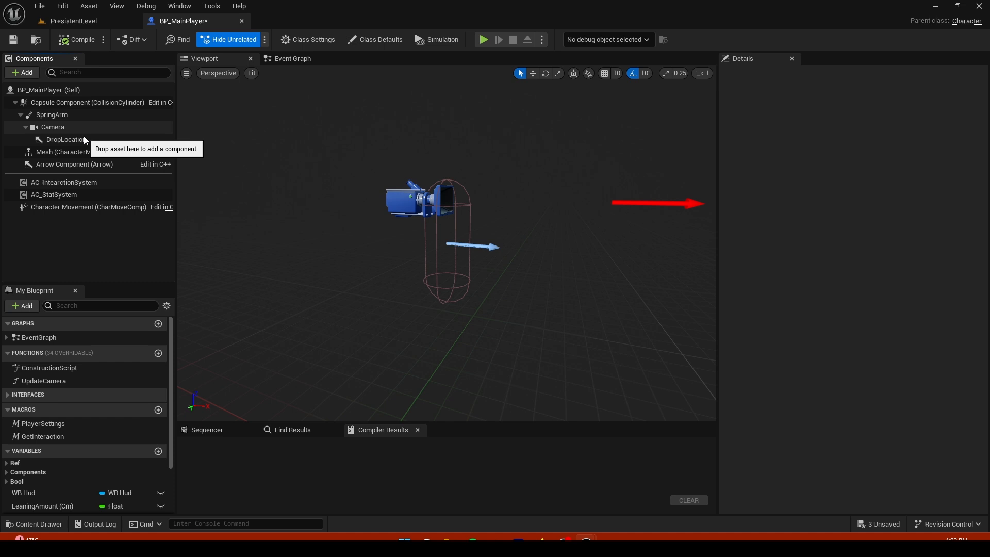
{"action": "mouse_move", "coordinate": [65, 140]}
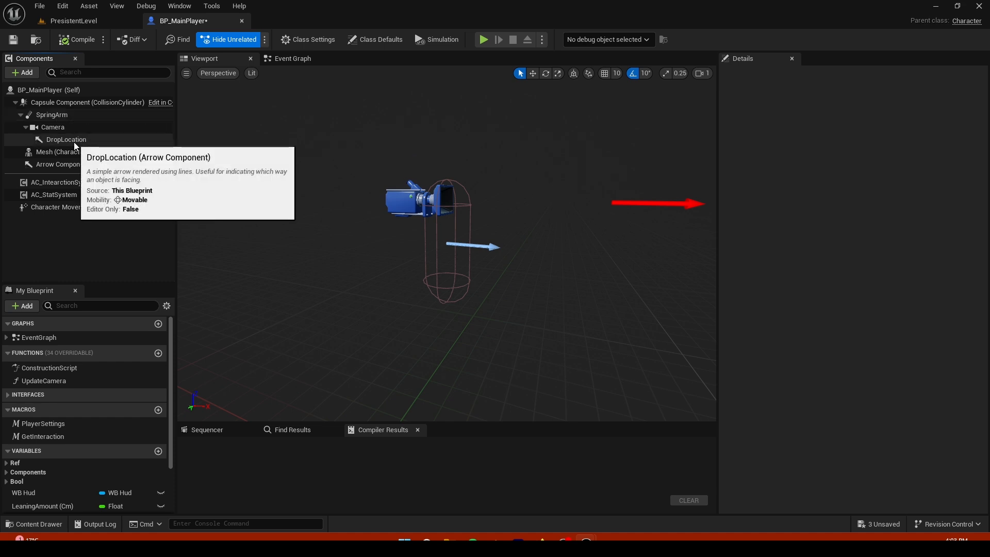
{"action": "left_click", "coordinate": [53, 127]}
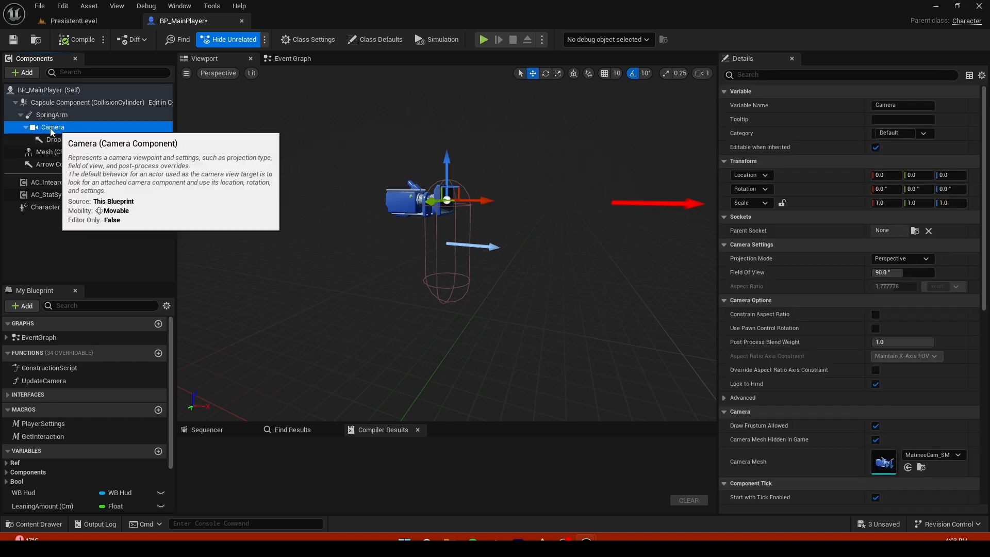
{"action": "left_click", "coordinate": [21, 72]}
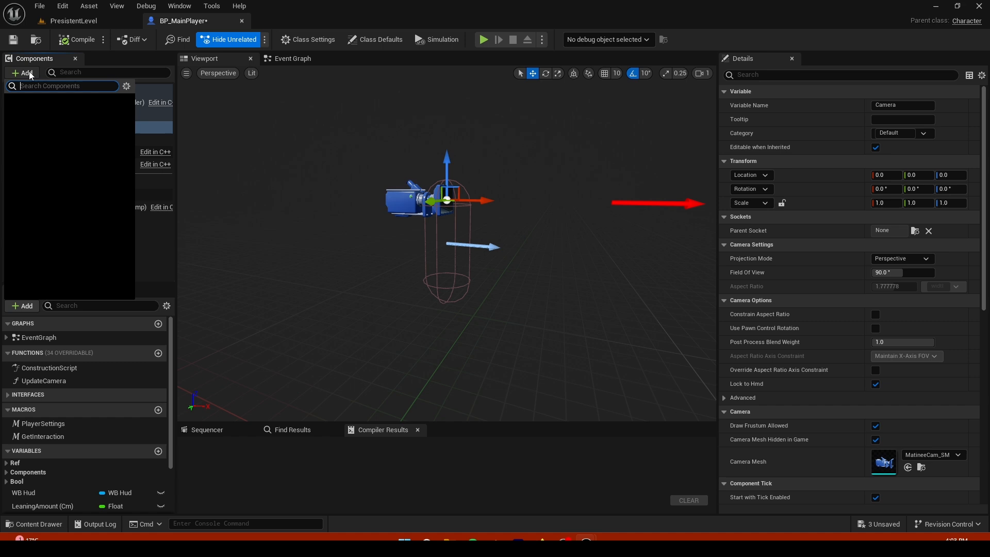
{"action": "type", "text": "stat"}
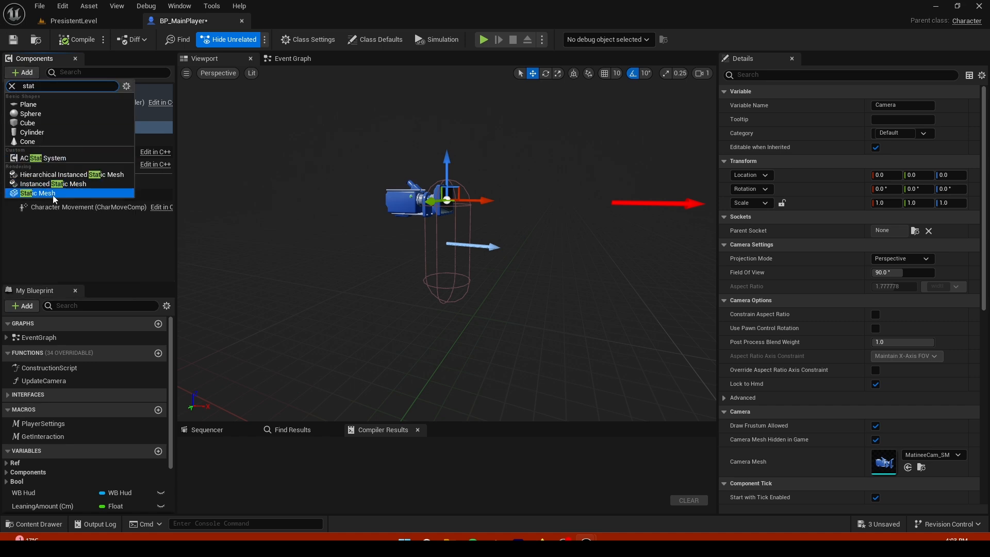
{"action": "left_click", "coordinate": [37, 194]}
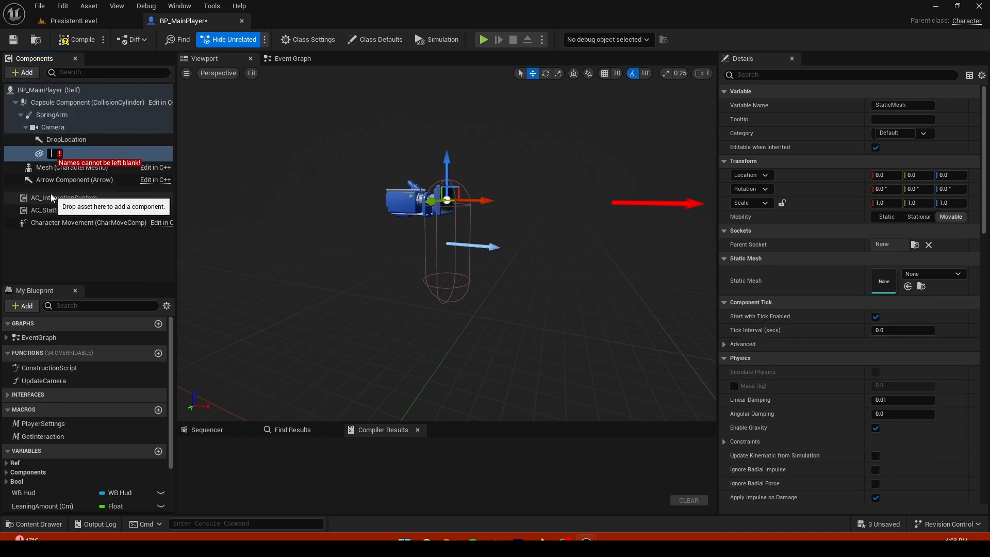
Name the component CarryItem and assign it the JerryCan mesh
{"action": "type", "text": "Ca"}
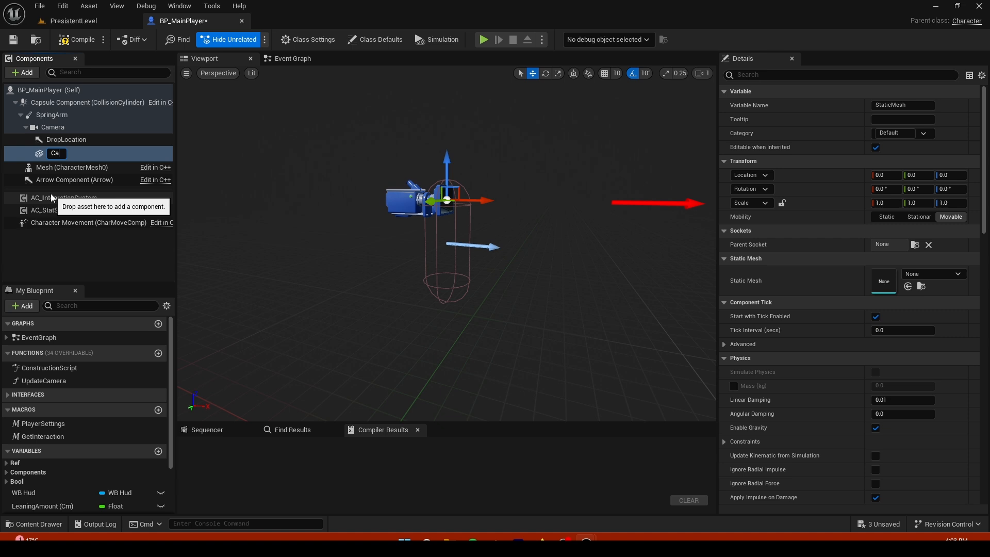
{"action": "type", "text": "rryItem"}
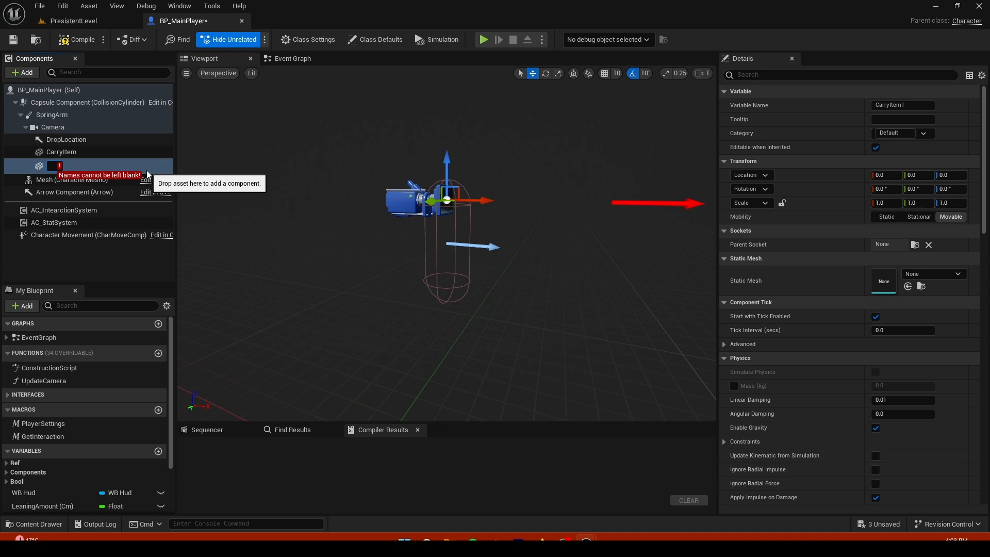
{"action": "type", "text": "Weapon"}
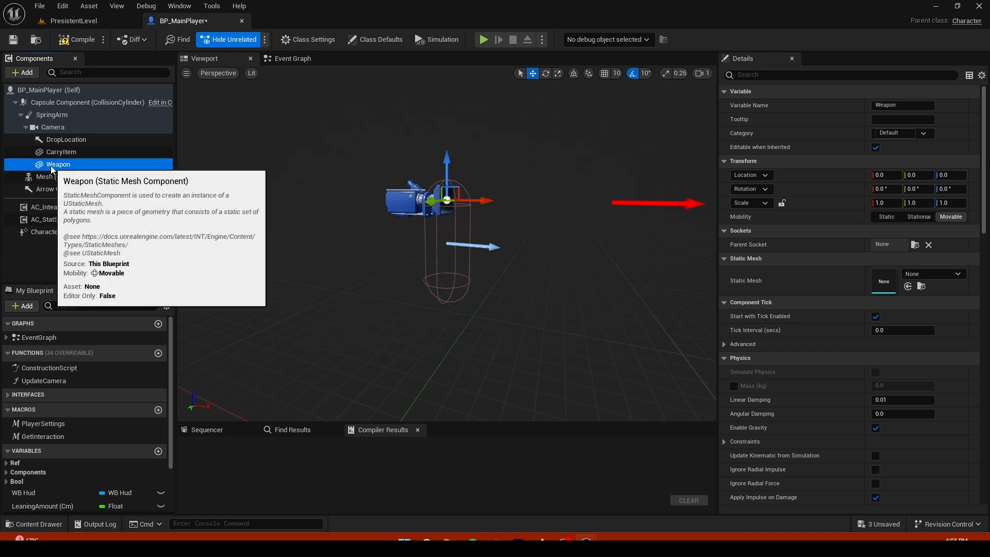
{"action": "left_click", "coordinate": [62, 152]}
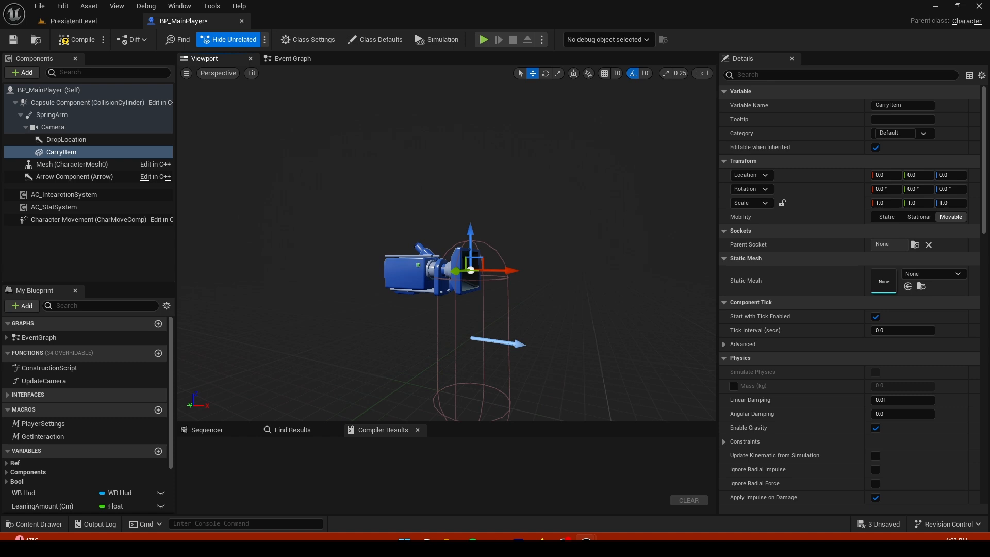
{"action": "left_click", "coordinate": [932, 274]}
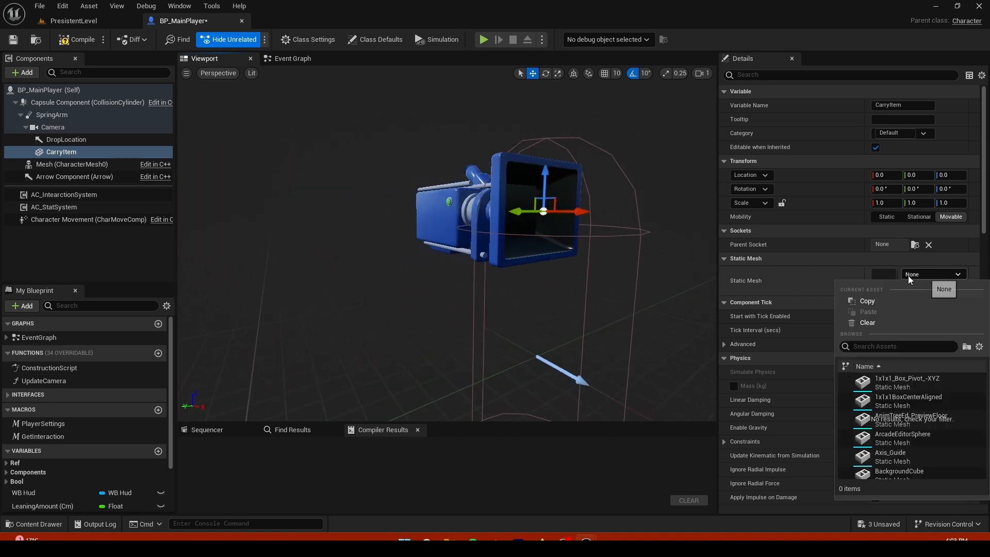
{"action": "type", "text": "jer"}
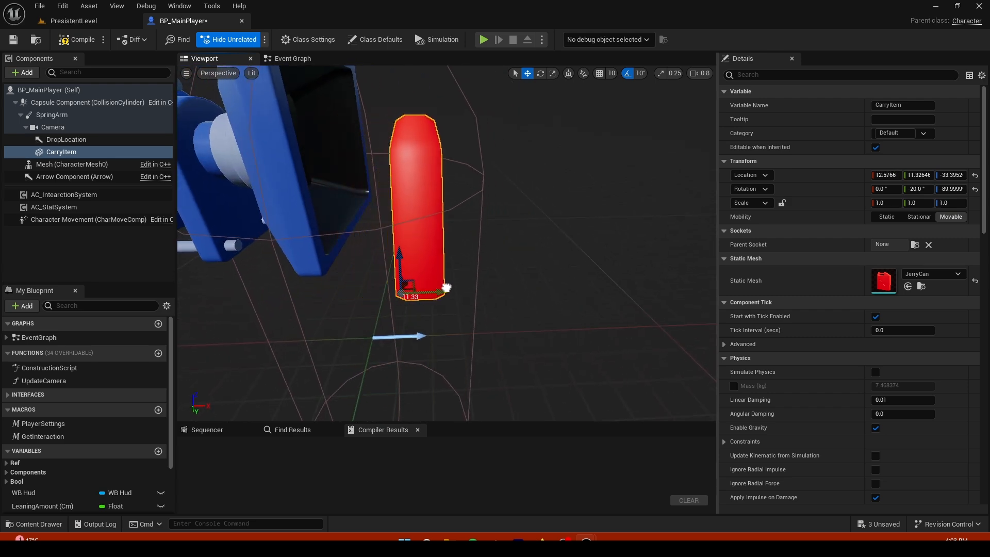
{"action": "left_click", "coordinate": [73, 20]}
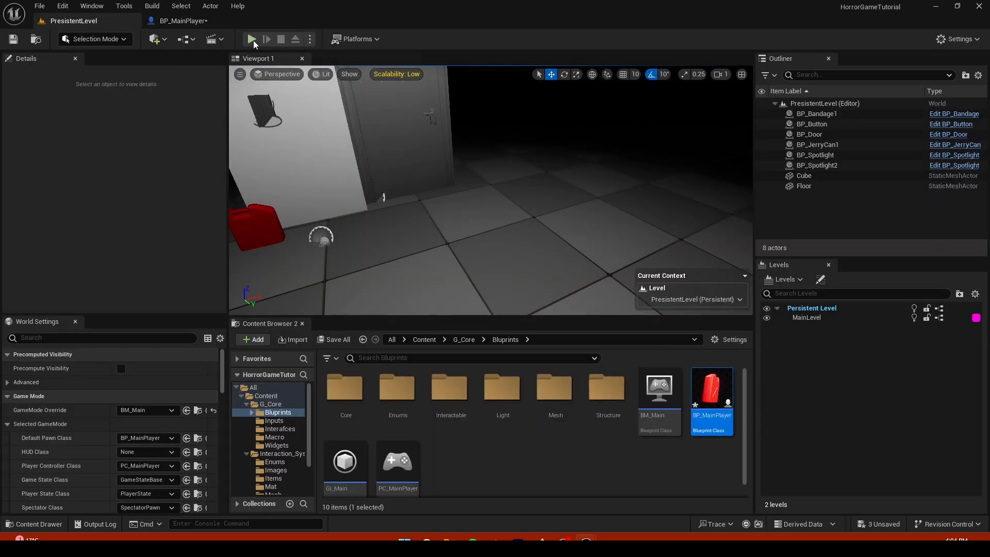
Play-test the level to see the held jerry can, then return to BP_MainPlayer
{"action": "left_click", "coordinate": [251, 39]}
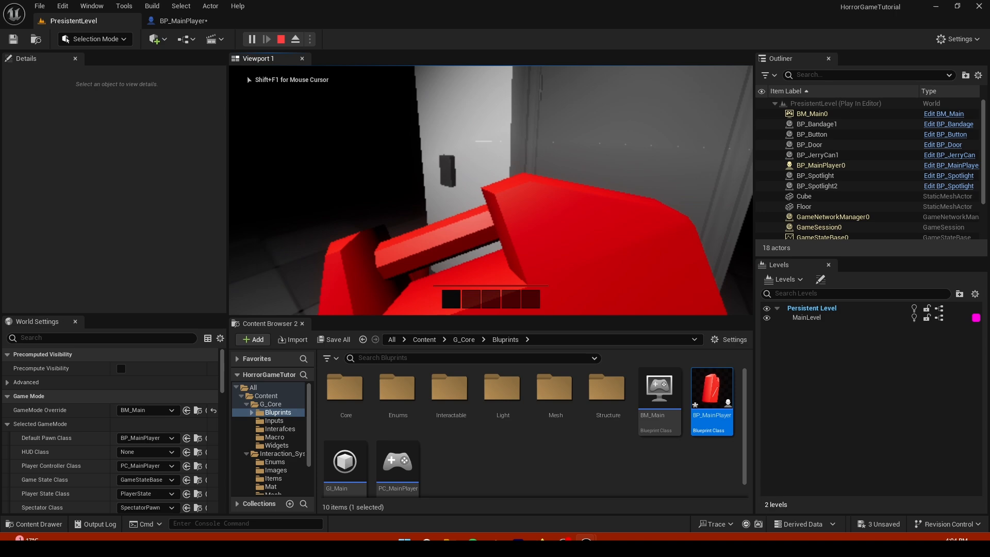
{"action": "left_click", "coordinate": [281, 39]}
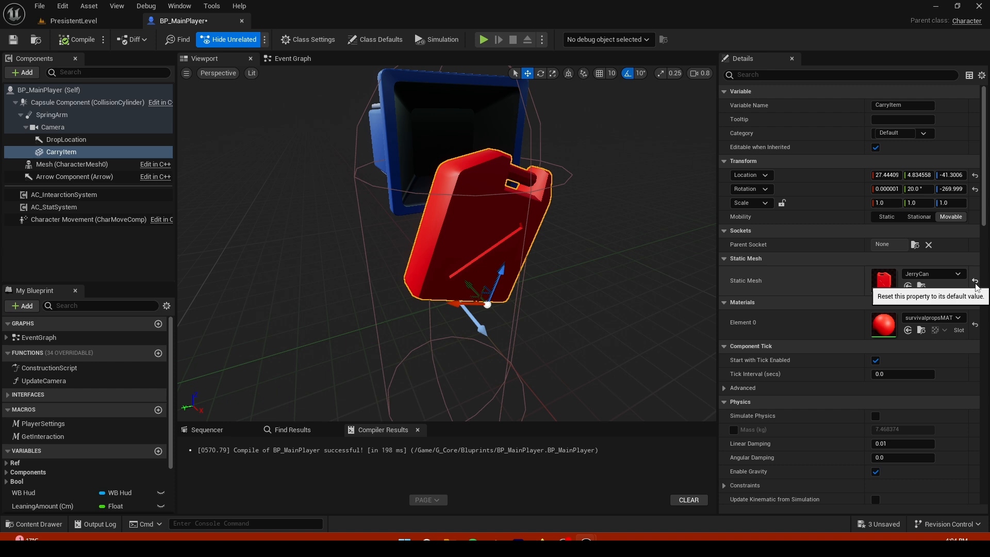
Clear CarryItem's static mesh to None and compile BP_MainPlayer
{"action": "left_click", "coordinate": [975, 281]}
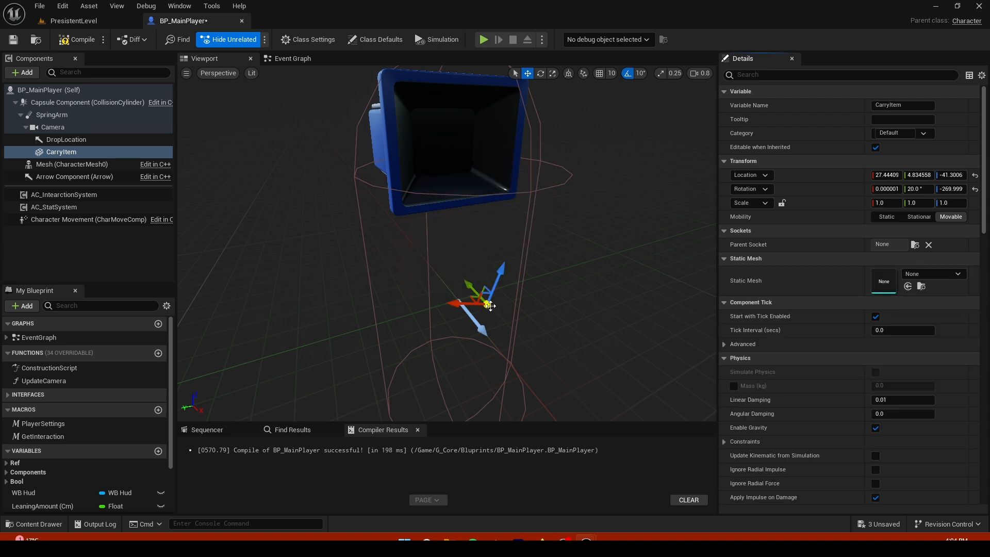
{"action": "mouse_move", "coordinate": [959, 269]}
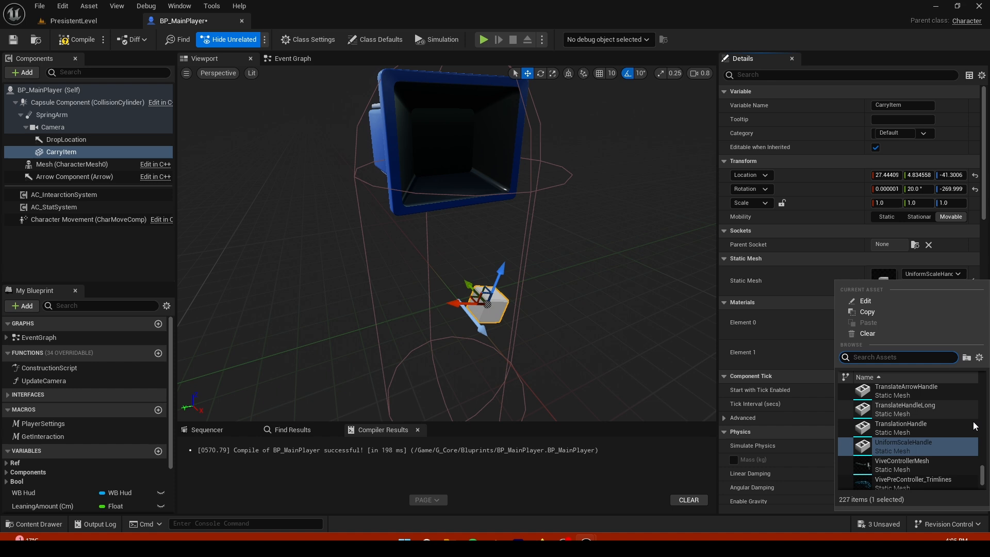
{"action": "scroll", "scroll_direction": "up", "scroll_amount": 3}
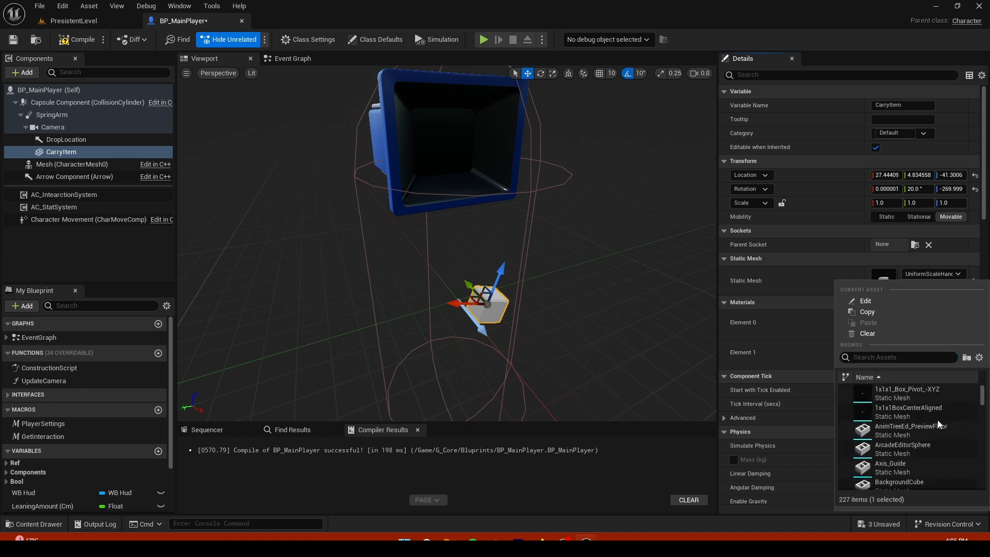
{"action": "scroll", "scroll_direction": "down", "scroll_amount": 3}
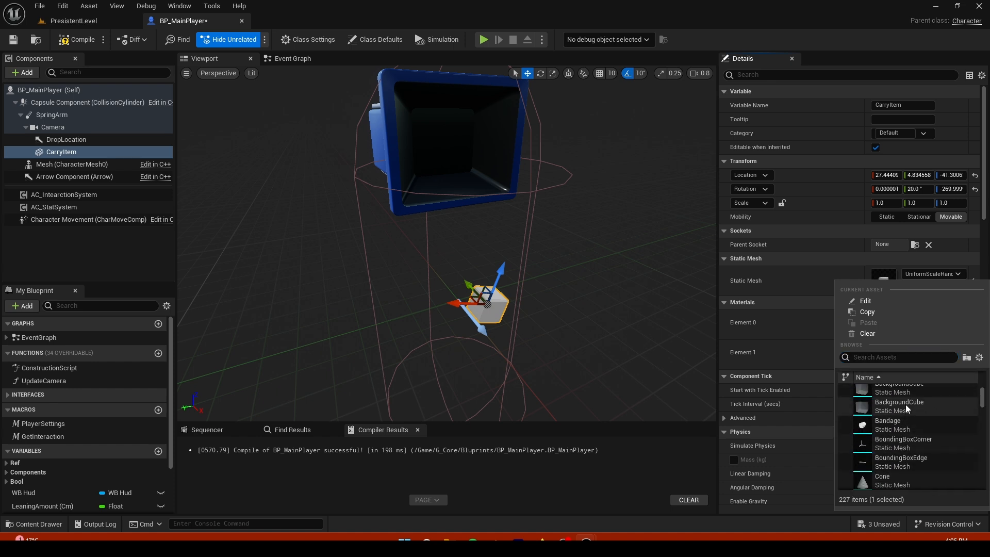
{"action": "left_click", "coordinate": [898, 401]}
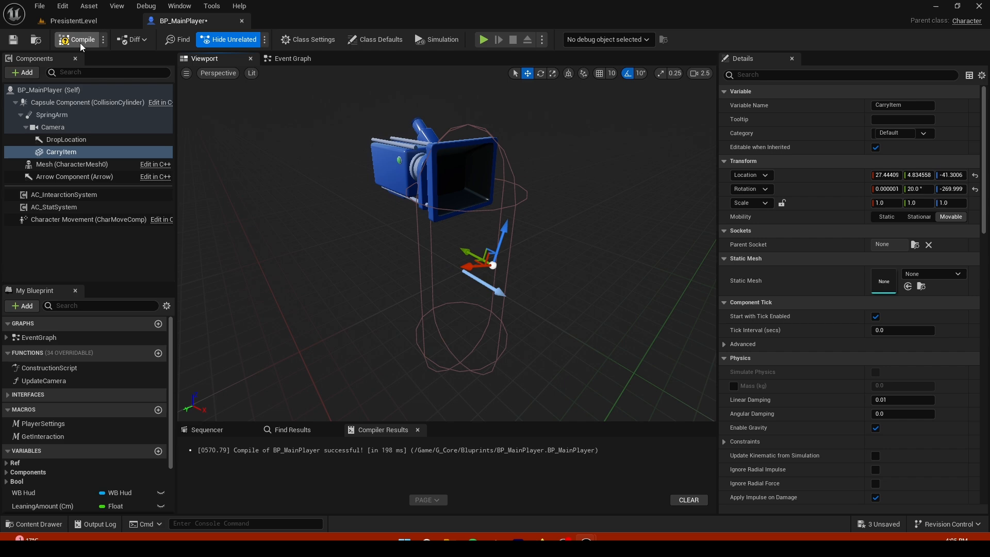
{"action": "left_click", "coordinate": [73, 20]}
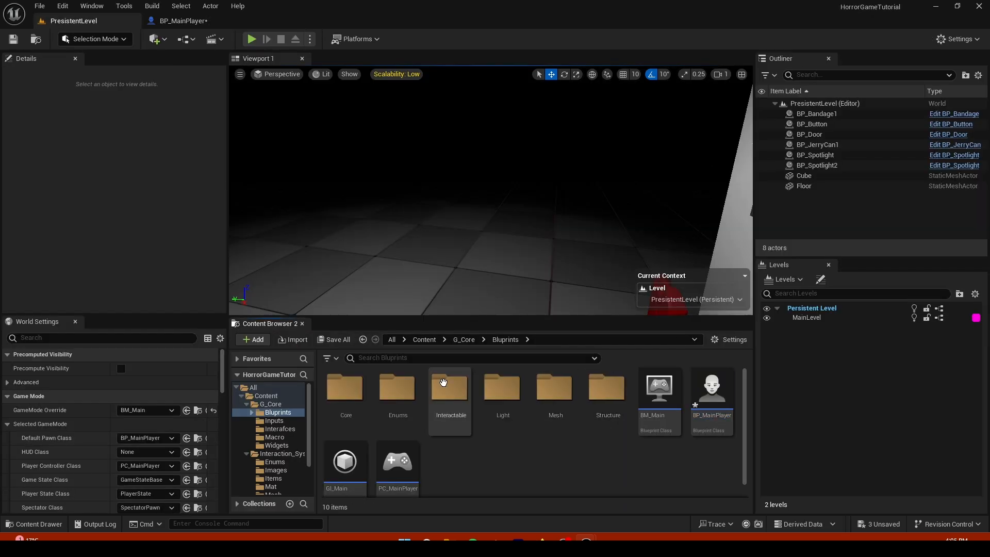
Browse Core > Interaction_System and open the AC_IntearctionSystem blueprint
{"action": "left_click", "coordinate": [346, 387]}
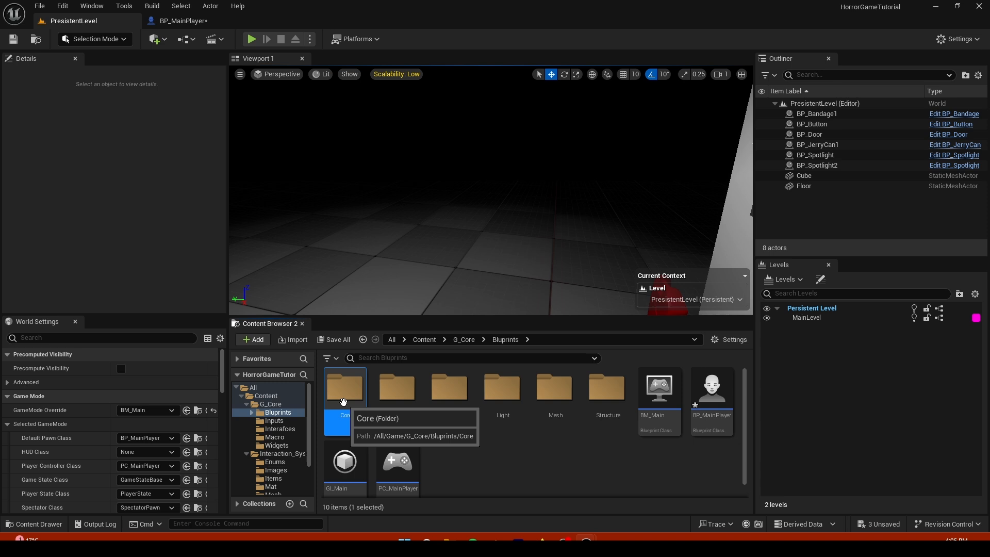
{"action": "double_click", "coordinate": [344, 387]}
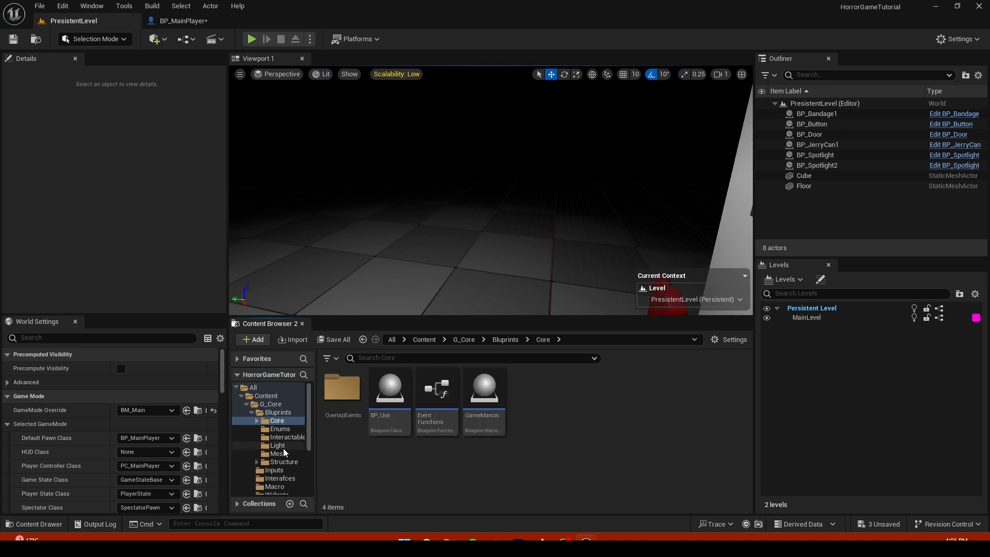
{"action": "left_click", "coordinate": [283, 408]}
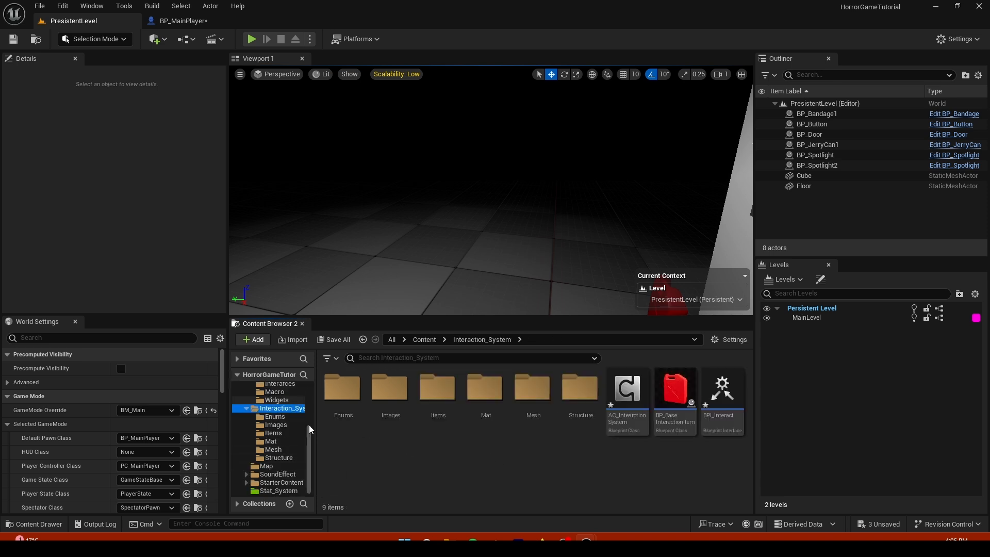
{"action": "mouse_move", "coordinate": [626, 392]}
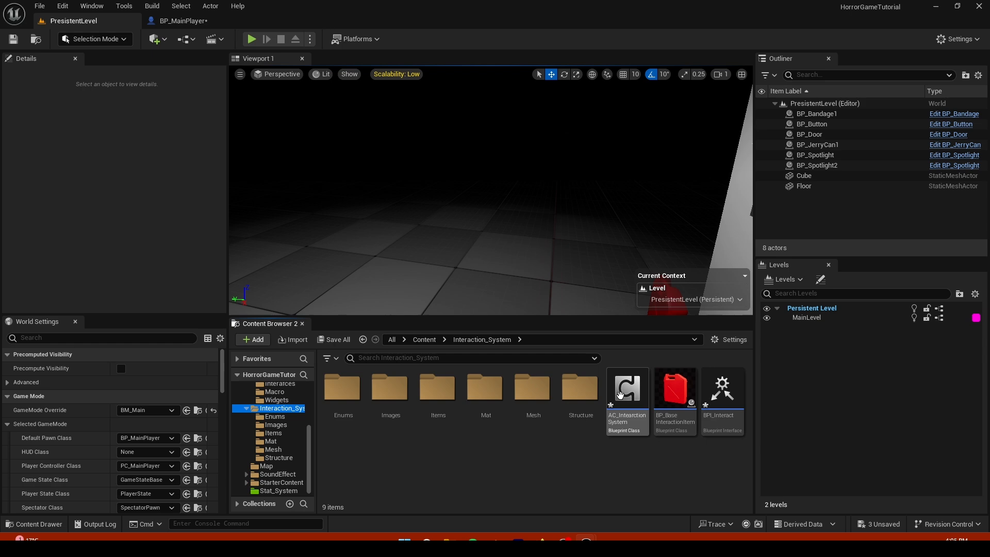
{"action": "double_click", "coordinate": [627, 388]}
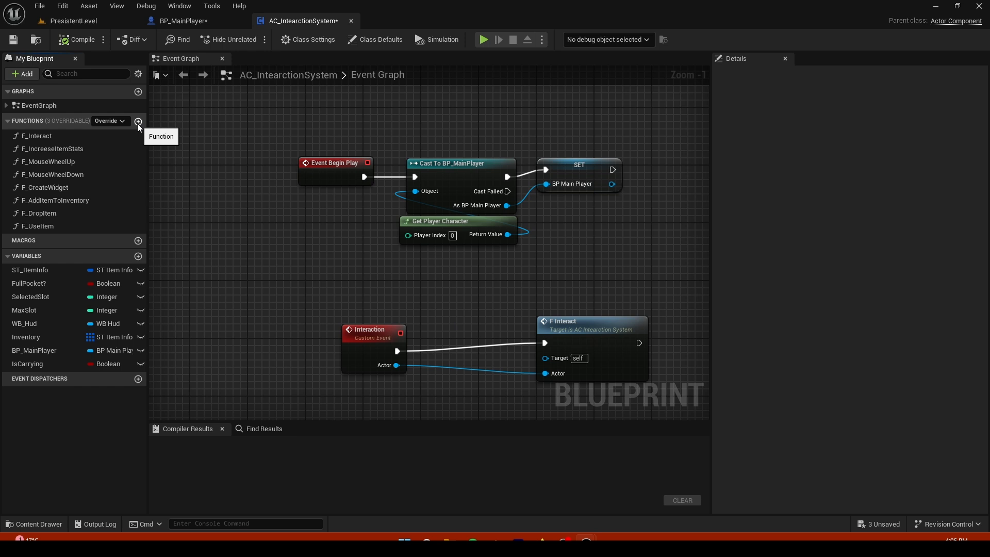
Create the F_CarryItem function and place Inventory and SelectedSlot getters in its graph
{"action": "left_click", "coordinate": [138, 121]}
{"action": "type", "text": "F_CarryItem"}
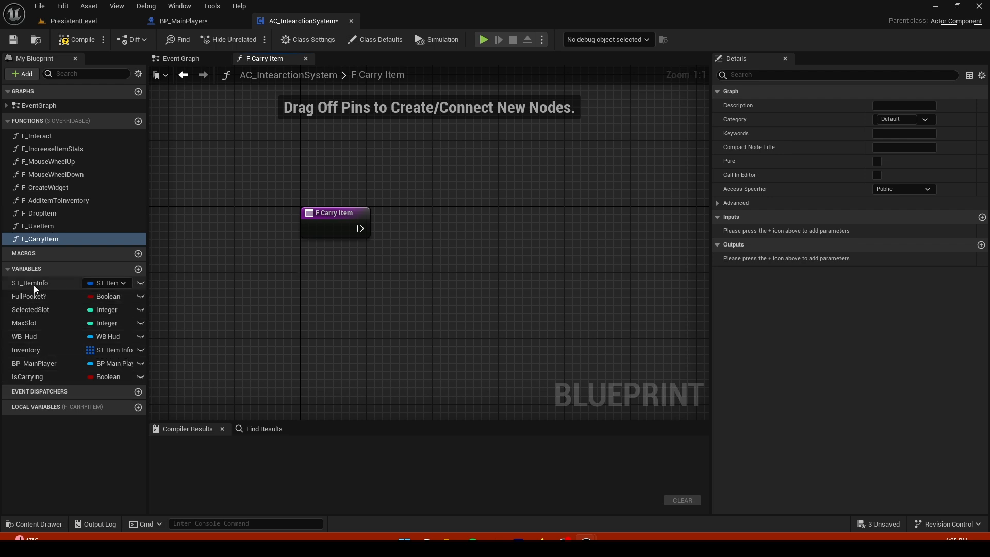
{"action": "left_click", "coordinate": [180, 58]}
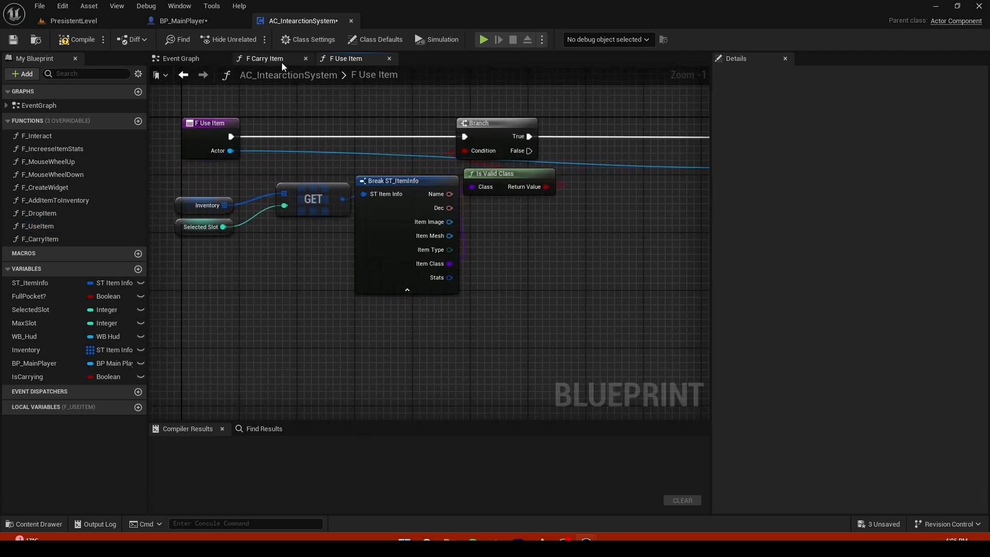
{"action": "left_click", "coordinate": [265, 59]}
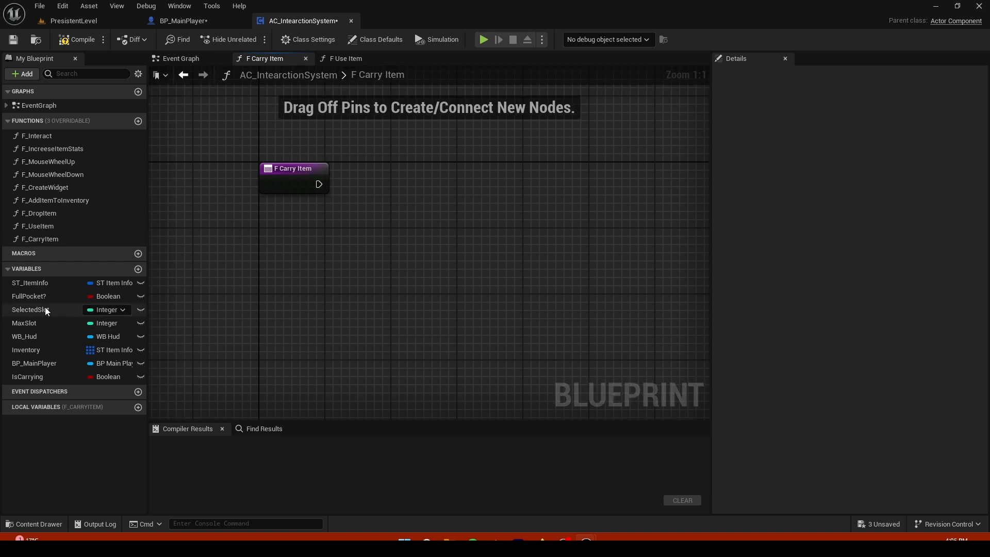
{"action": "left_click", "coordinate": [30, 310]}
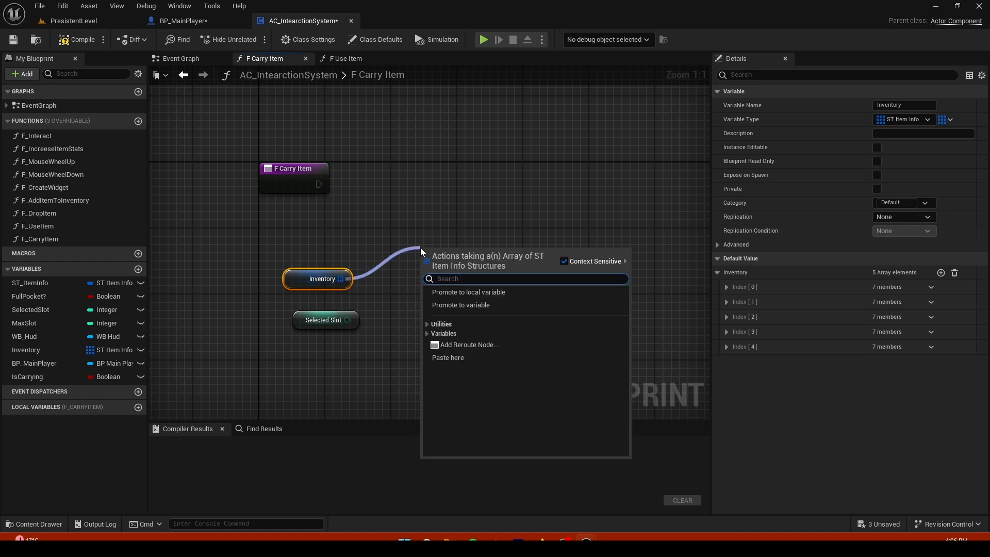
In F_CarryItem, get the selected Inventory entry, break it into ST_ItemInfo fields, and add BP_MainPlayer
{"action": "left_click", "coordinate": [463, 292]}
{"action": "type", "text": "bre"}
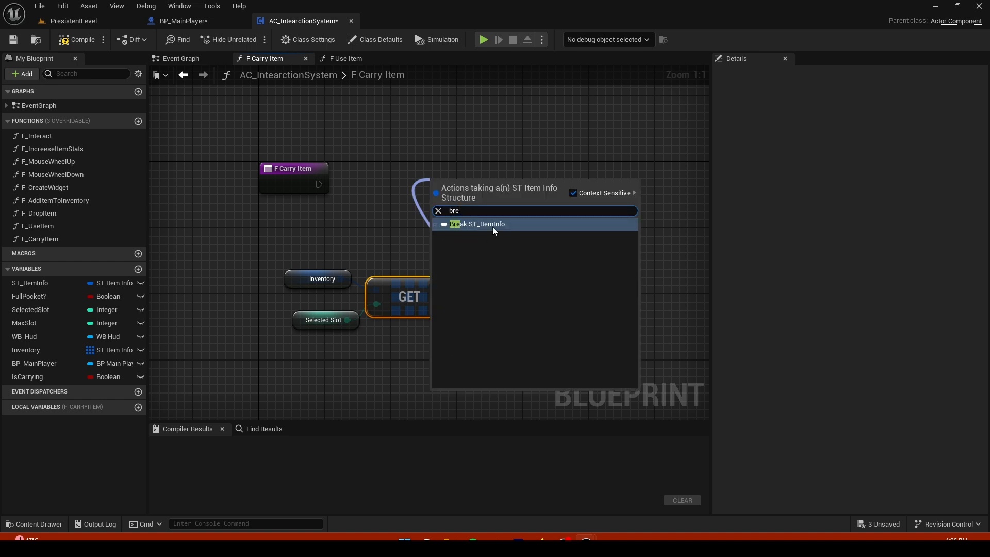
{"action": "left_click", "coordinate": [477, 223]}
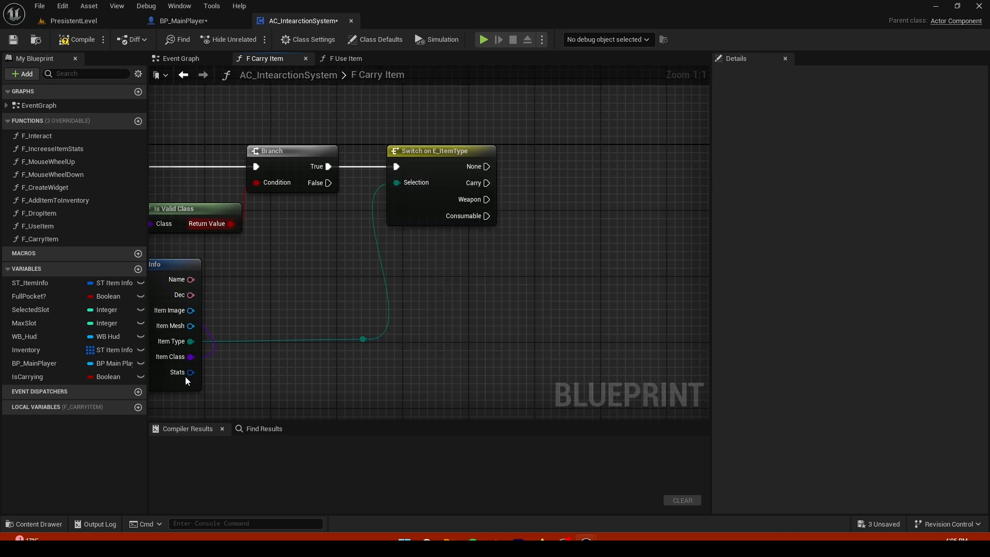
{"action": "left_click", "coordinate": [957, 6]}
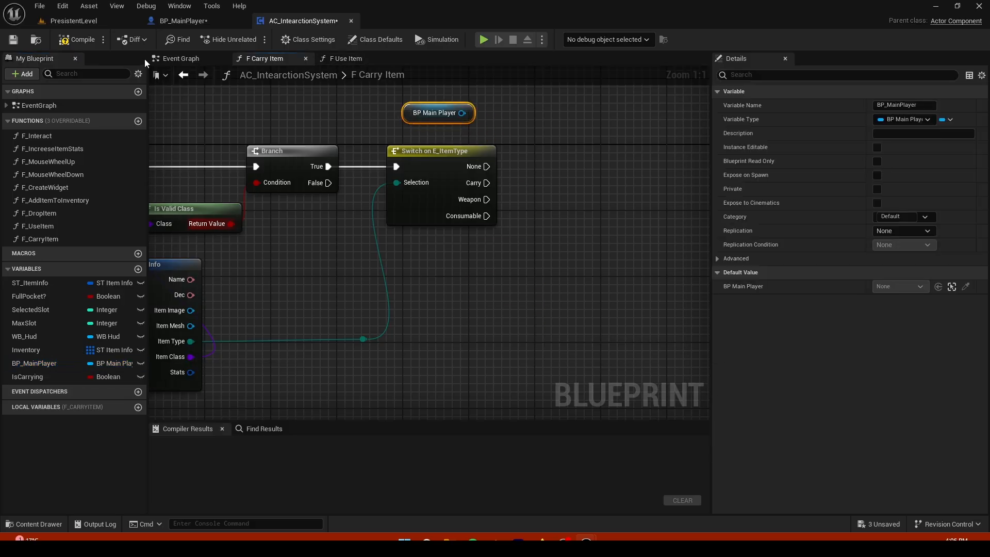
{"action": "left_click", "coordinate": [181, 58]}
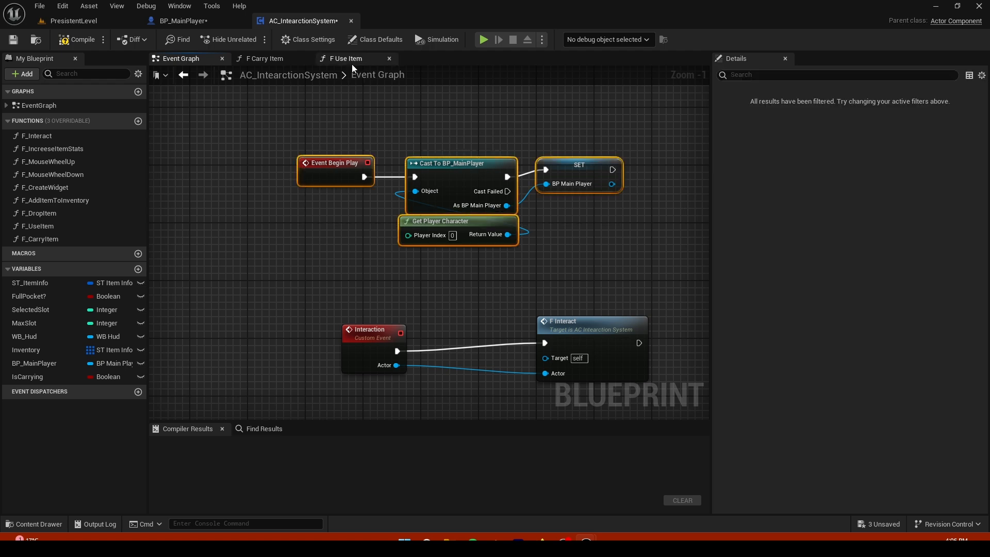
Set the player's CarryItem static mesh to Item Mesh, clear it on invalid, and compile
{"action": "left_click", "coordinate": [266, 58]}
{"action": "type", "text": "get"}
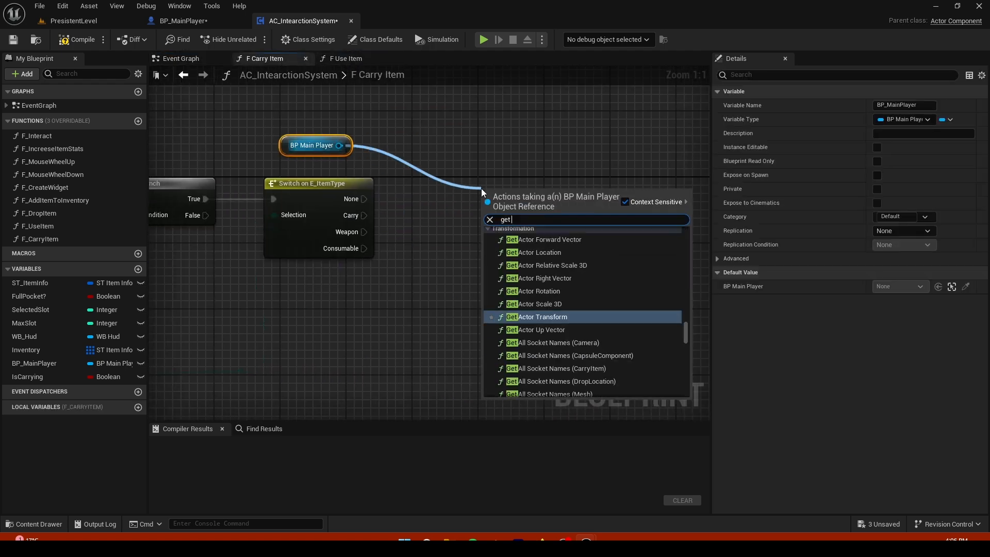
{"action": "type", "text": "carr"}
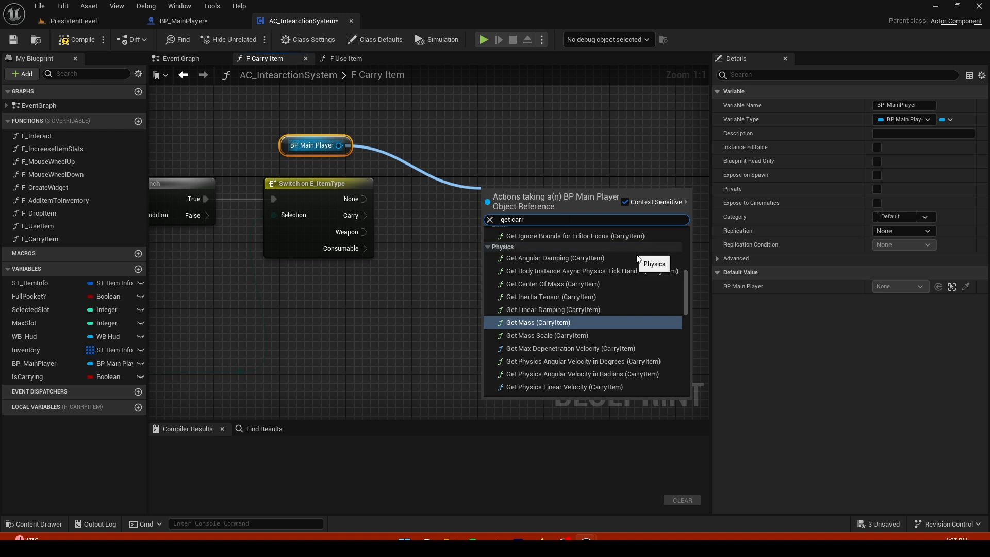
{"action": "type", "text": "y"}
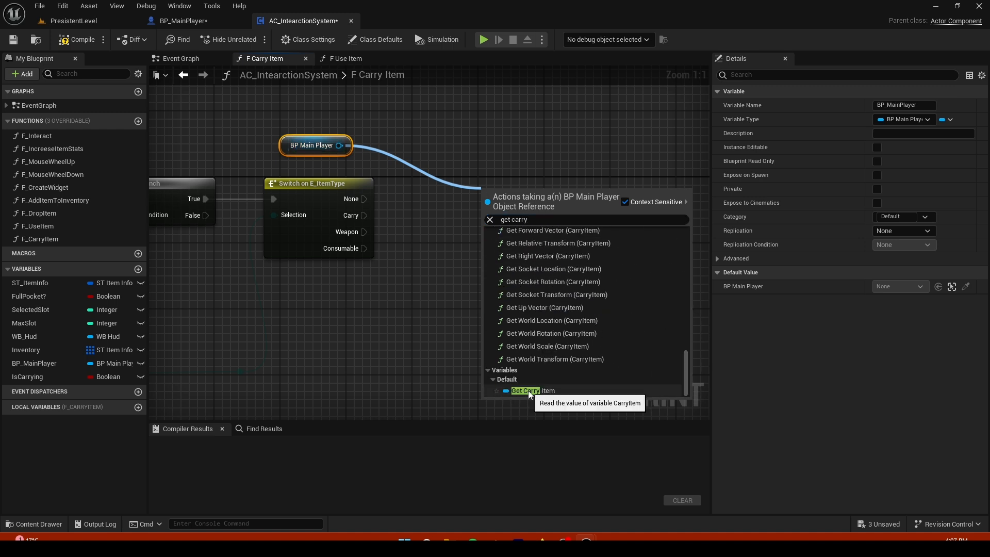
{"action": "left_click", "coordinate": [525, 390]}
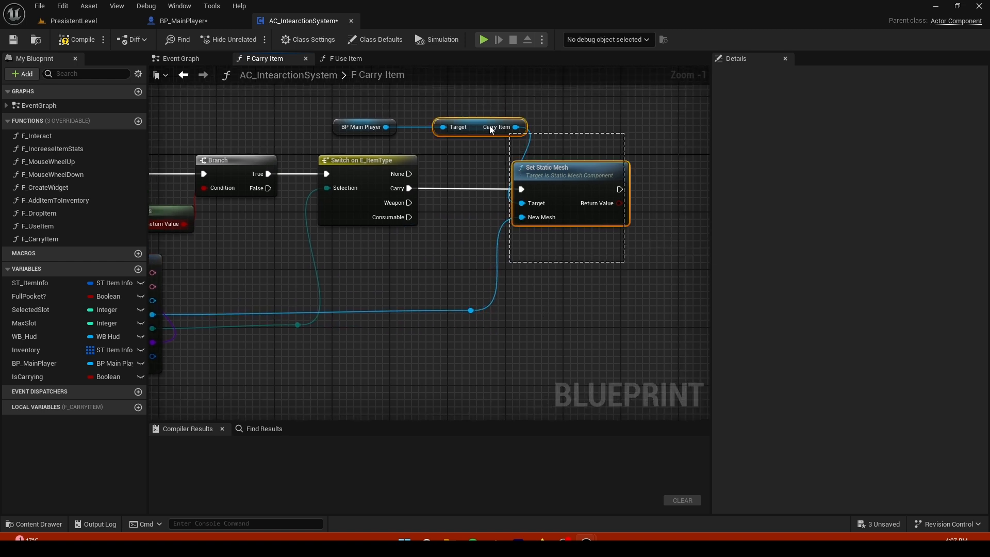
{"action": "mouse_move", "coordinate": [548, 177]}
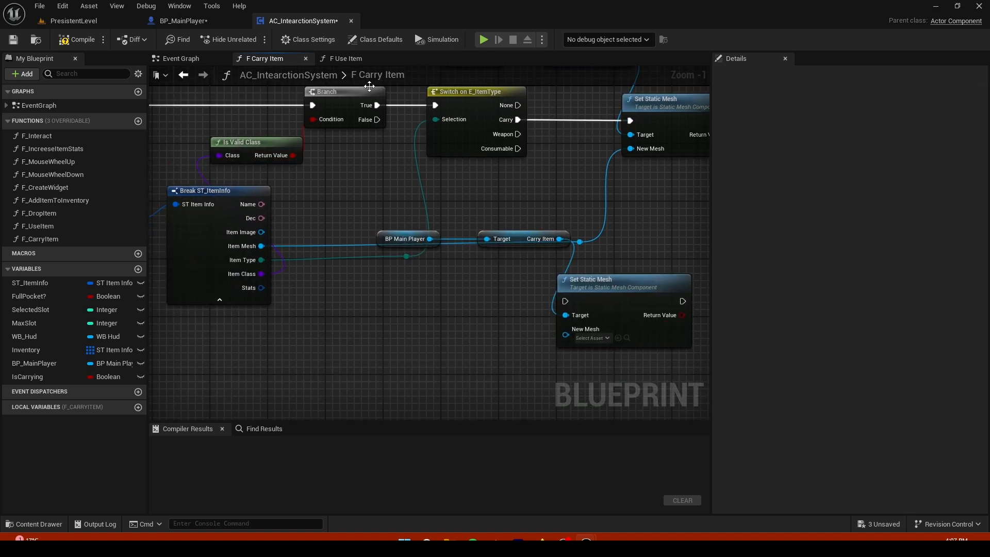
{"action": "mouse_move", "coordinate": [520, 245]}
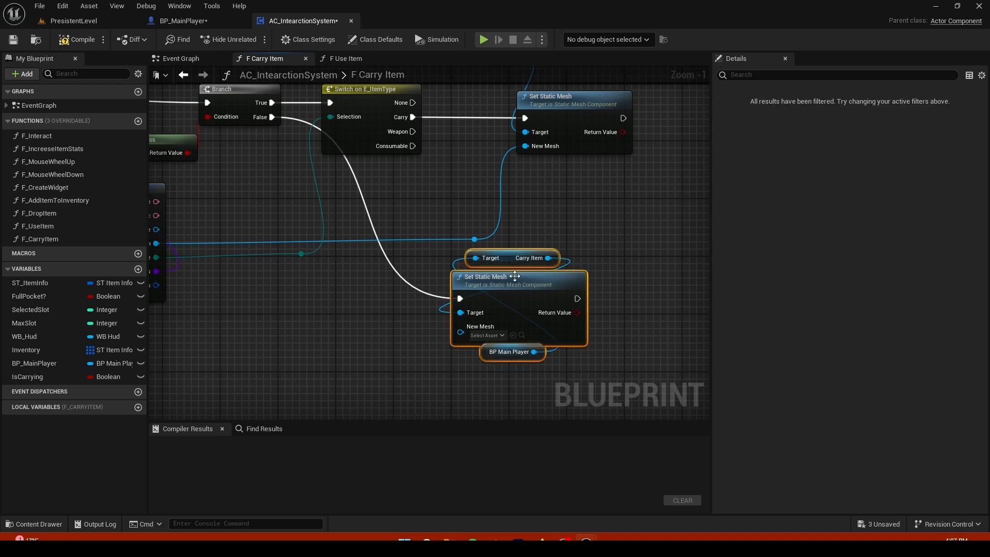
{"action": "left_click", "coordinate": [512, 352]}
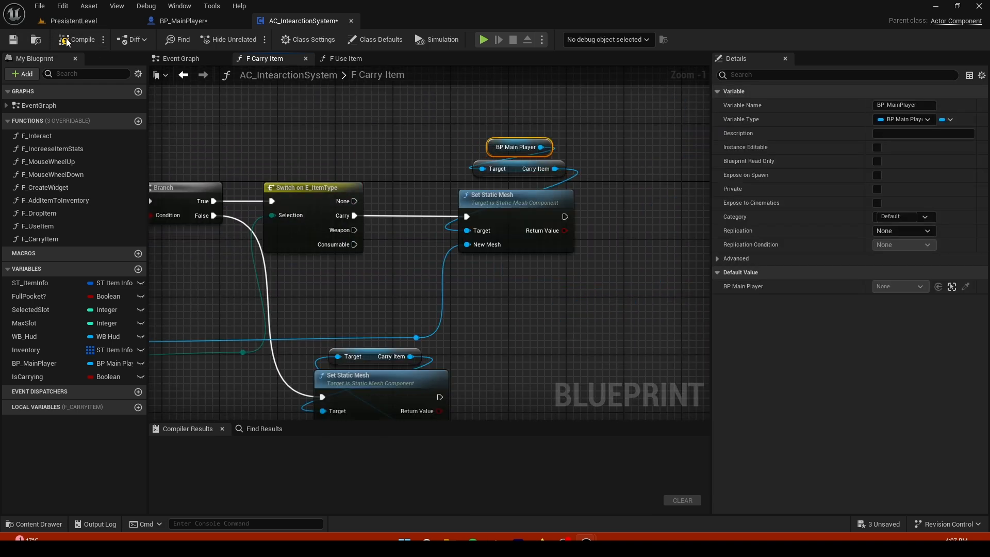
{"action": "left_click", "coordinate": [79, 39]}
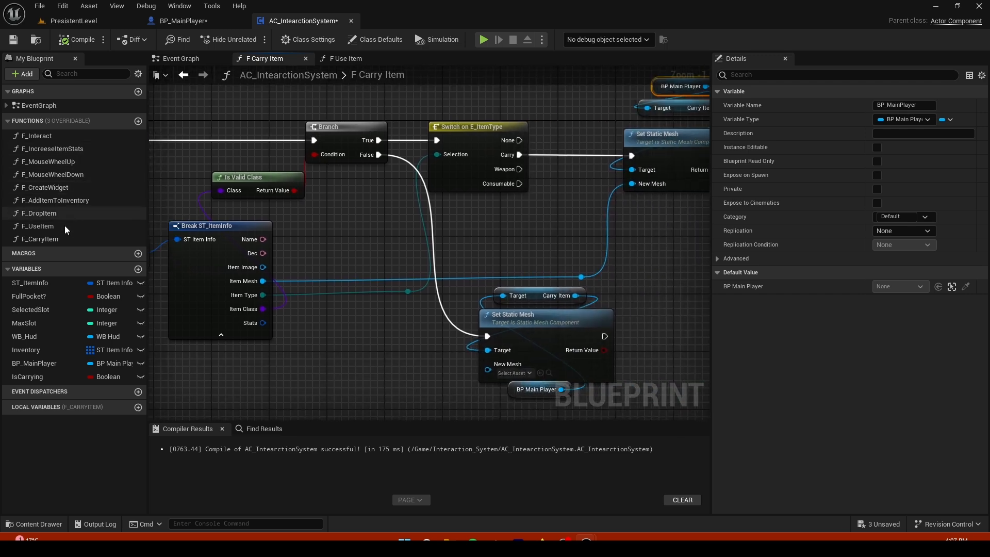
{"action": "mouse_move", "coordinate": [71, 187]}
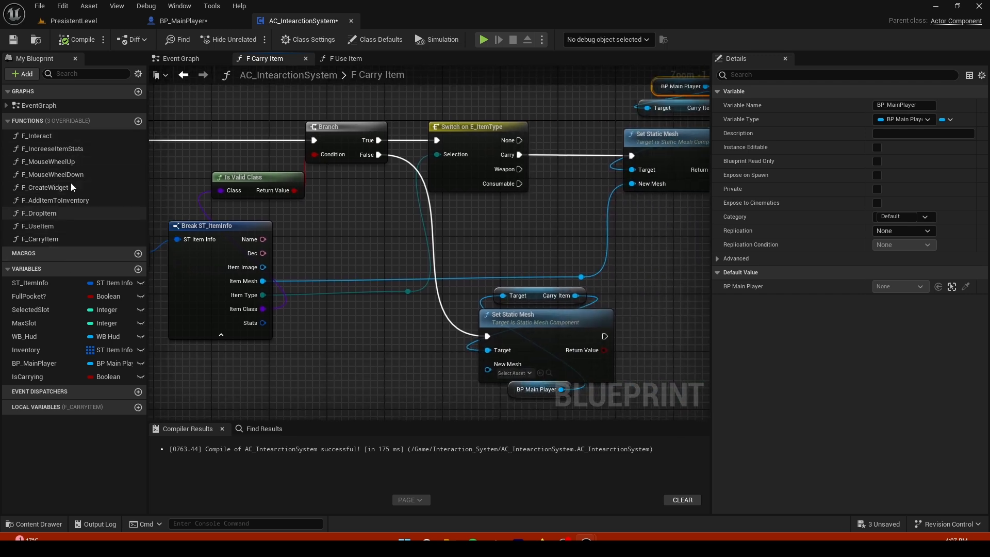
Add F_CarryItem calls after Selected Slot in the mouse wheel functions, then return to the level
{"action": "double_click", "coordinate": [50, 161]}
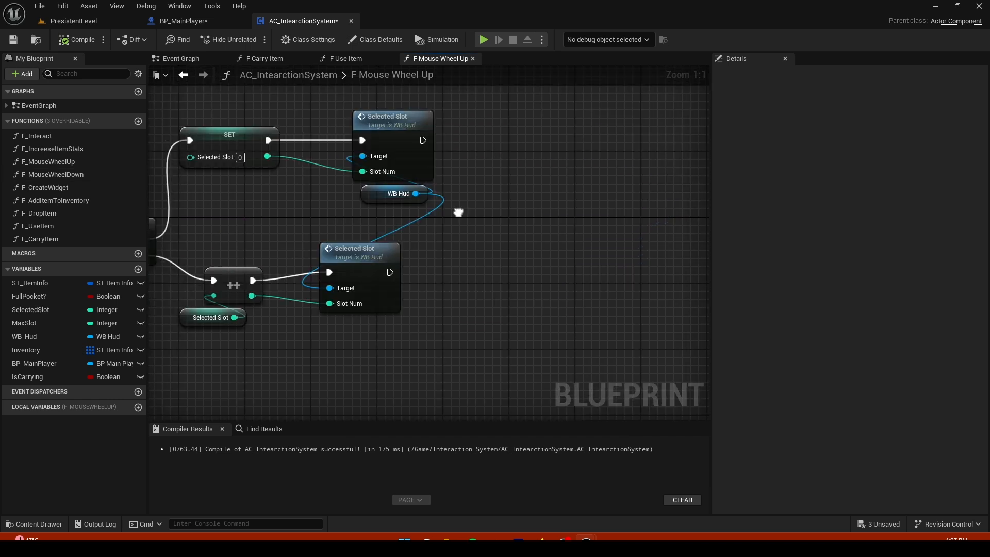
{"action": "left_click", "coordinate": [40, 239]}
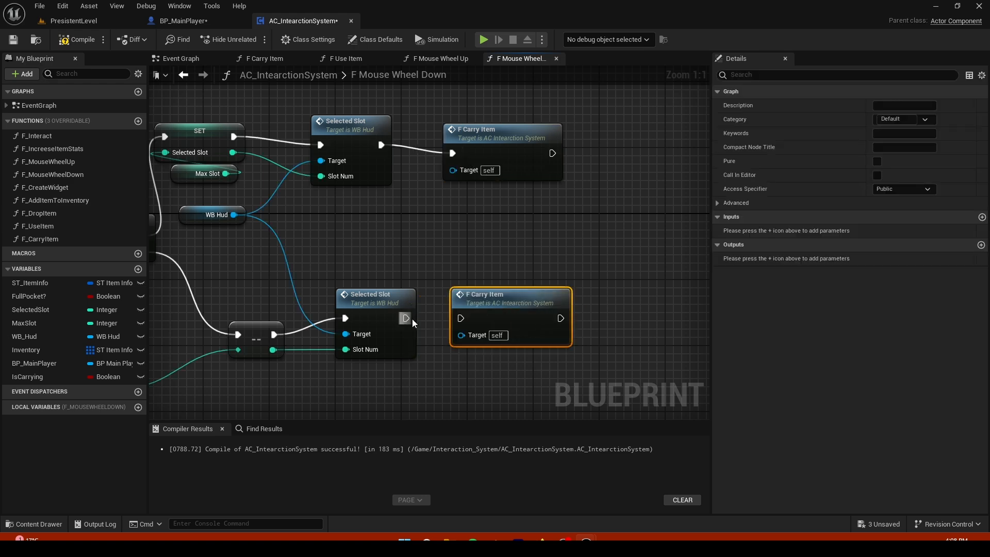
{"action": "left_click", "coordinate": [74, 21]}
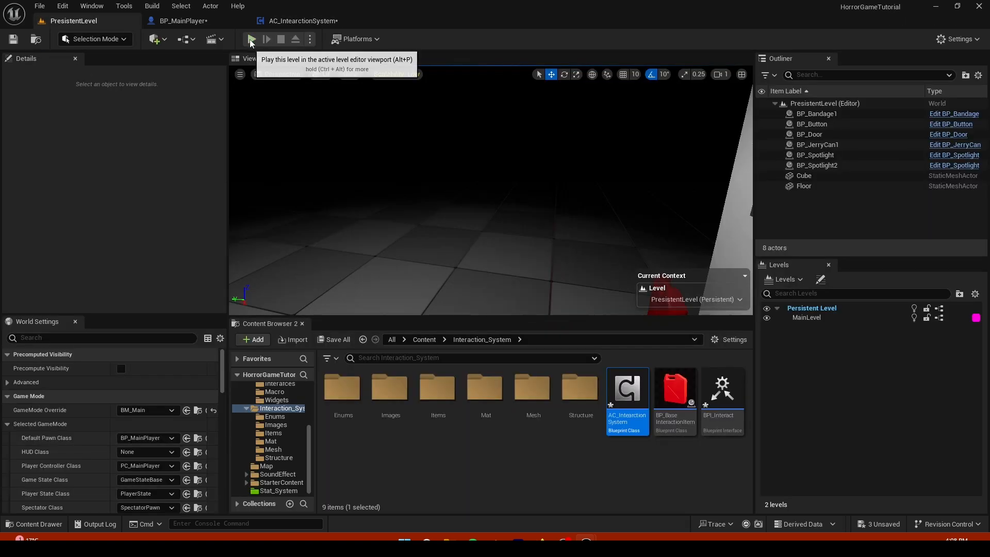
Playtest the level to check the carried item mesh change
{"action": "left_click", "coordinate": [252, 39]}
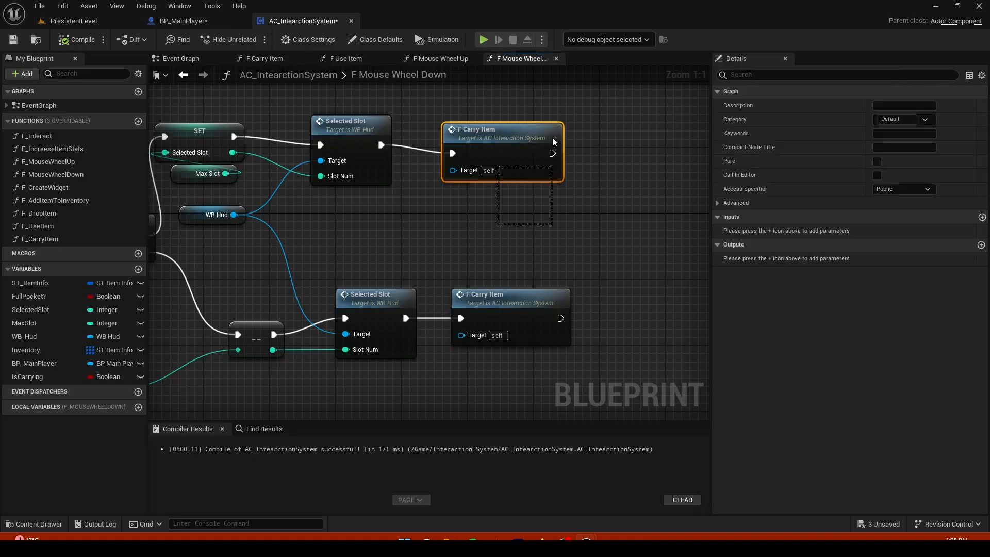
Add F_CarryItem calls to F_AddItemToInventory and F_DropItem
{"action": "left_click", "coordinate": [346, 58]}
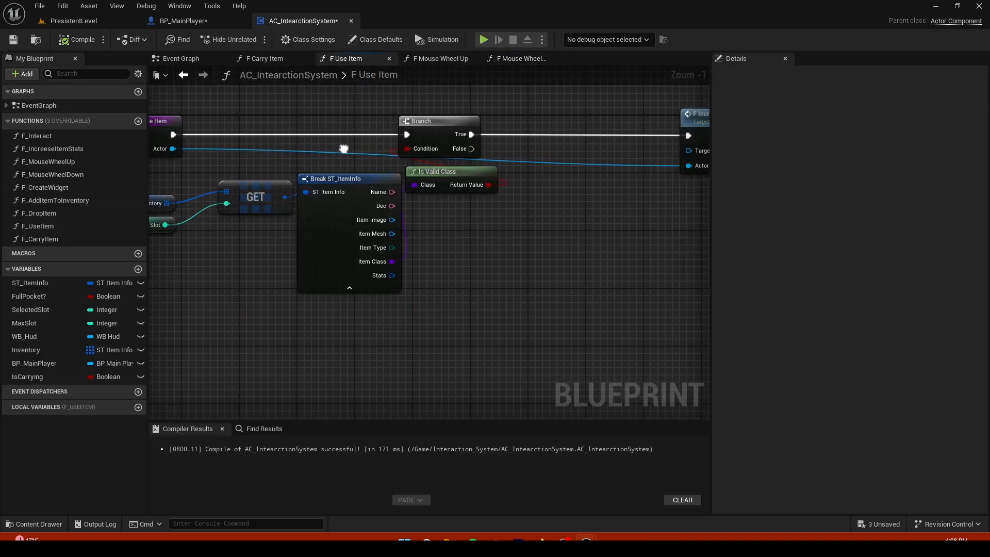
{"action": "double_click", "coordinate": [55, 200]}
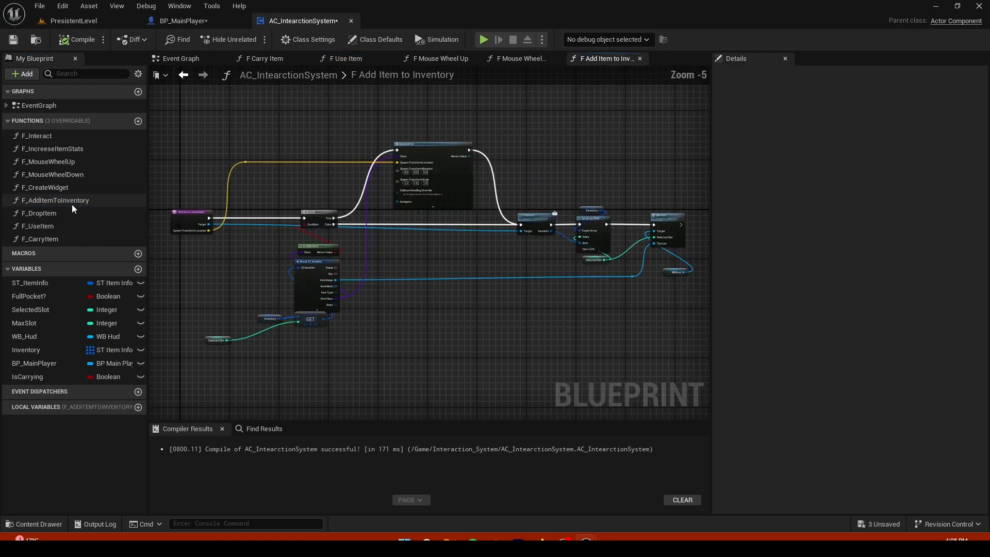
{"action": "scroll", "scroll_direction": "up", "scroll_amount": 3}
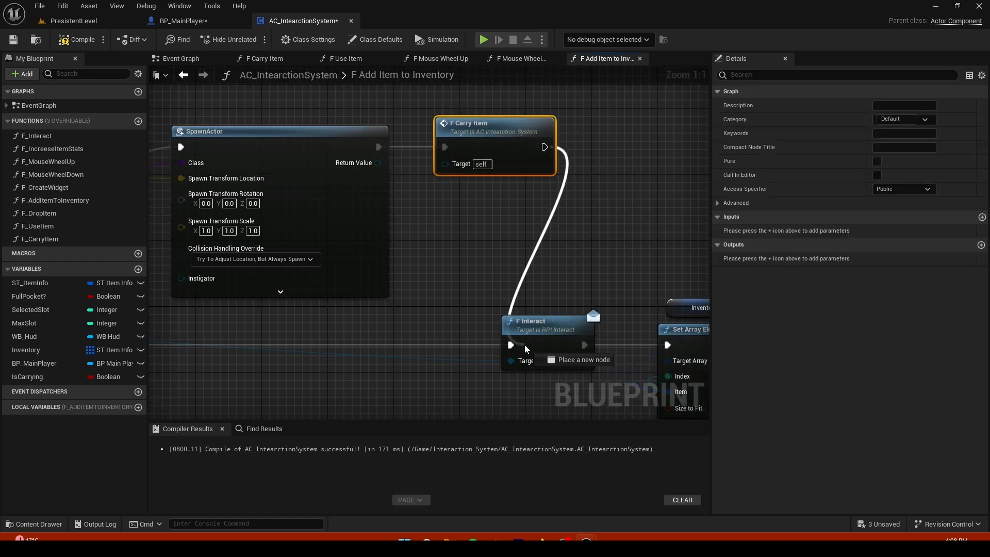
{"action": "scroll", "scroll_direction": "down", "scroll_amount": 3}
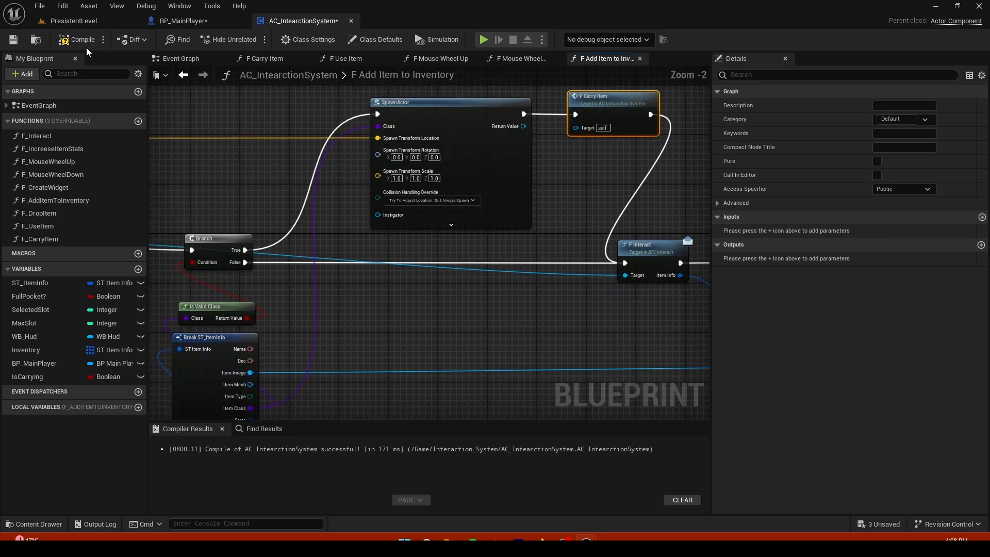
Compile AC_InteractionSystem and playtest carrying items in the level
{"action": "left_click", "coordinate": [80, 39]}
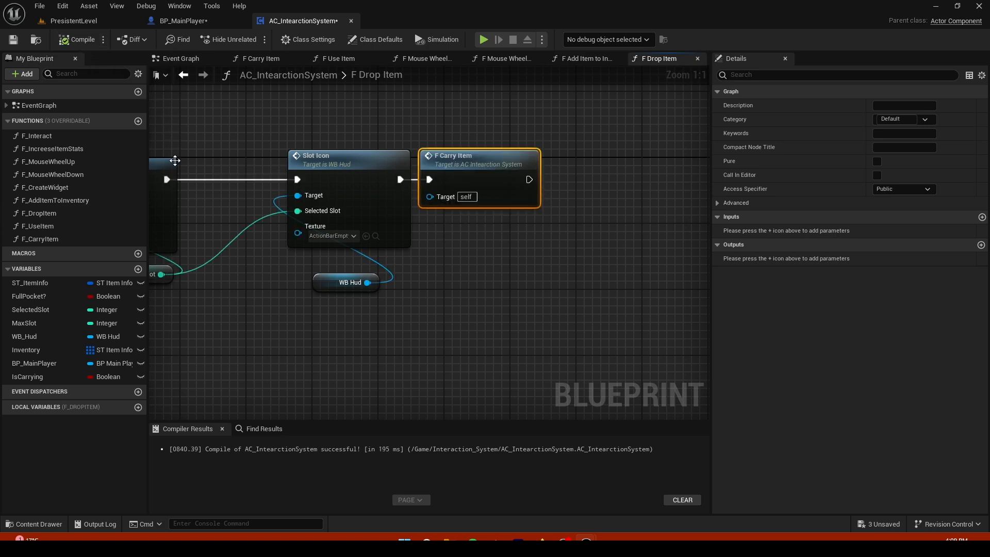
{"action": "left_click", "coordinate": [73, 21]}
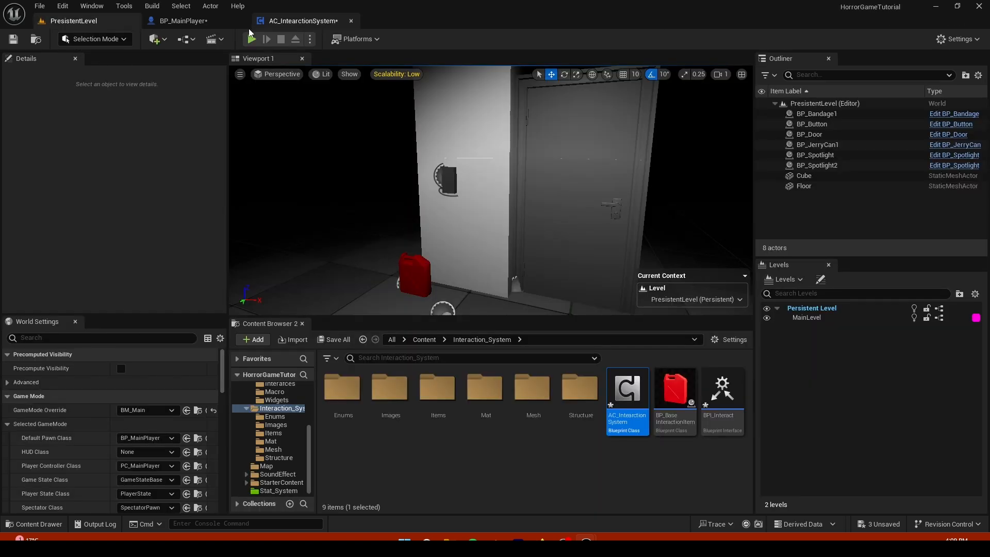
{"action": "left_click", "coordinate": [255, 39]}
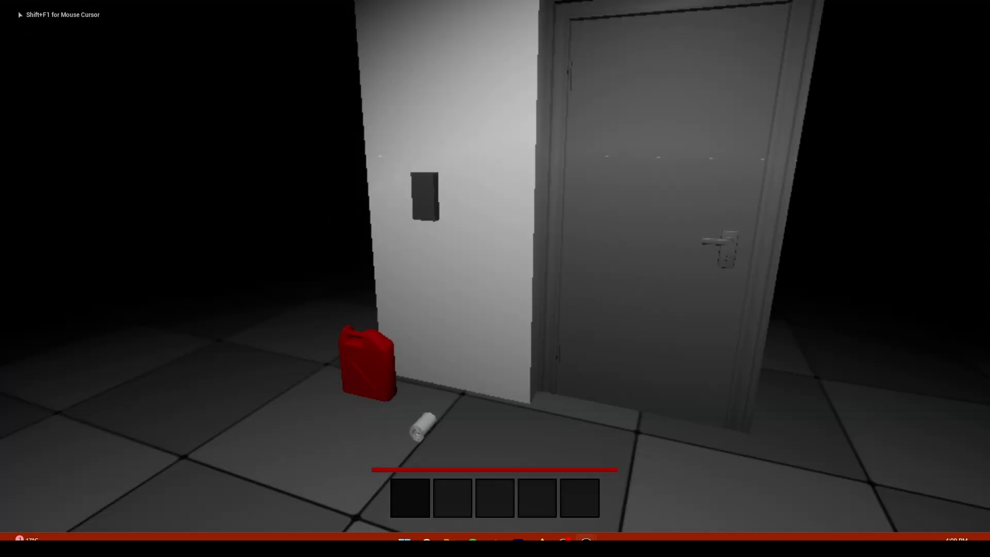